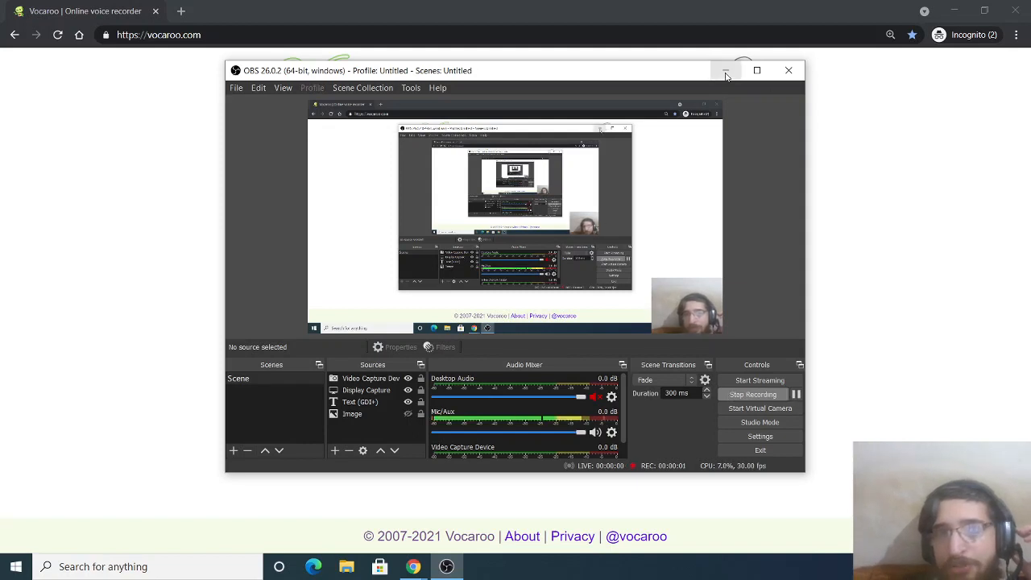
Minimize the OBS window to reveal the Vocaroo home page, then swap the mascot character
{"action": "left_click", "coordinate": [725, 71]}
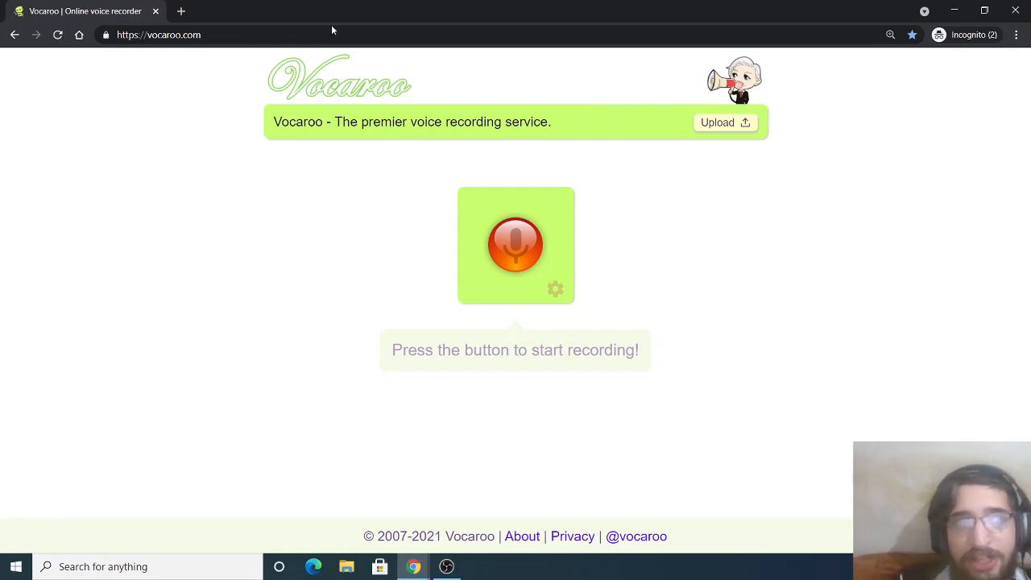
{"action": "mouse_move", "coordinate": [291, 58]}
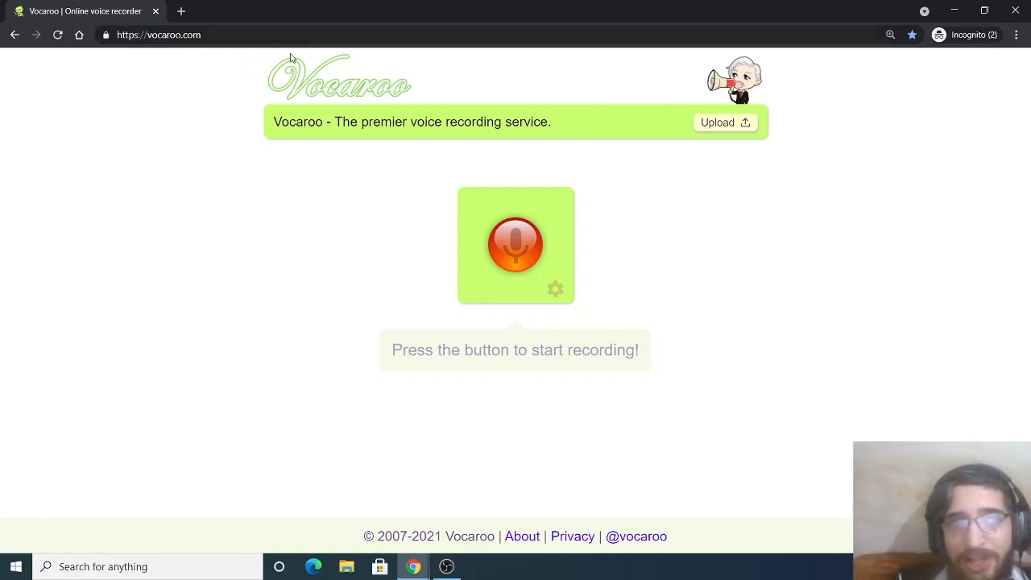
{"action": "mouse_move", "coordinate": [329, 154]}
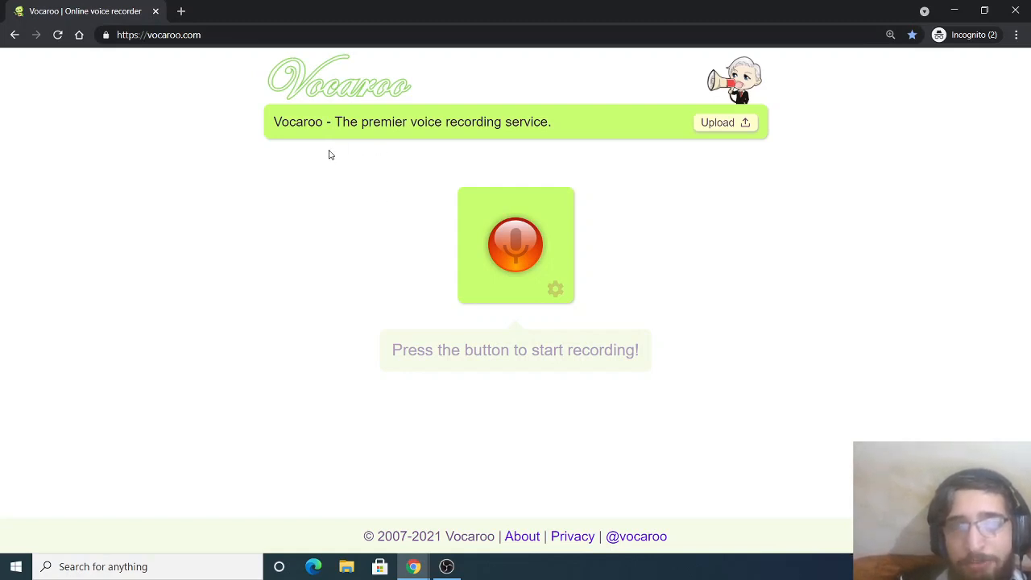
{"action": "mouse_move", "coordinate": [366, 152]}
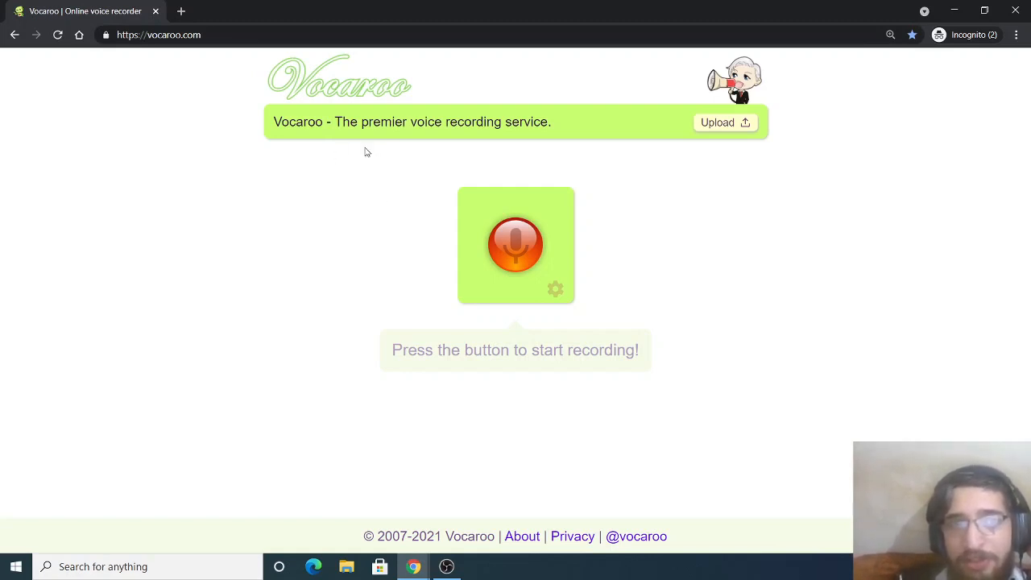
{"action": "mouse_move", "coordinate": [385, 200]}
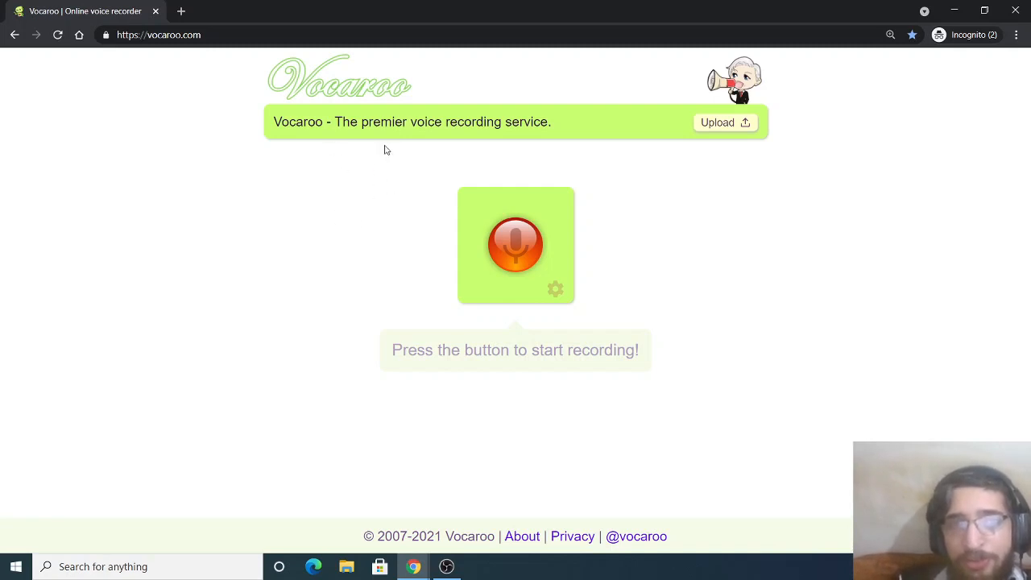
{"action": "mouse_move", "coordinate": [384, 155]}
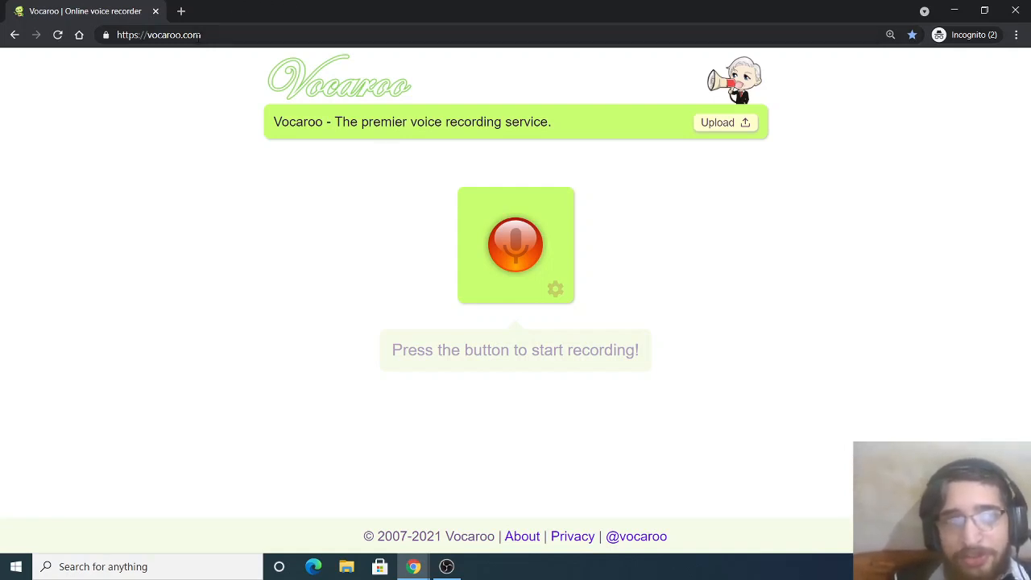
{"action": "left_click", "coordinate": [58, 35]}
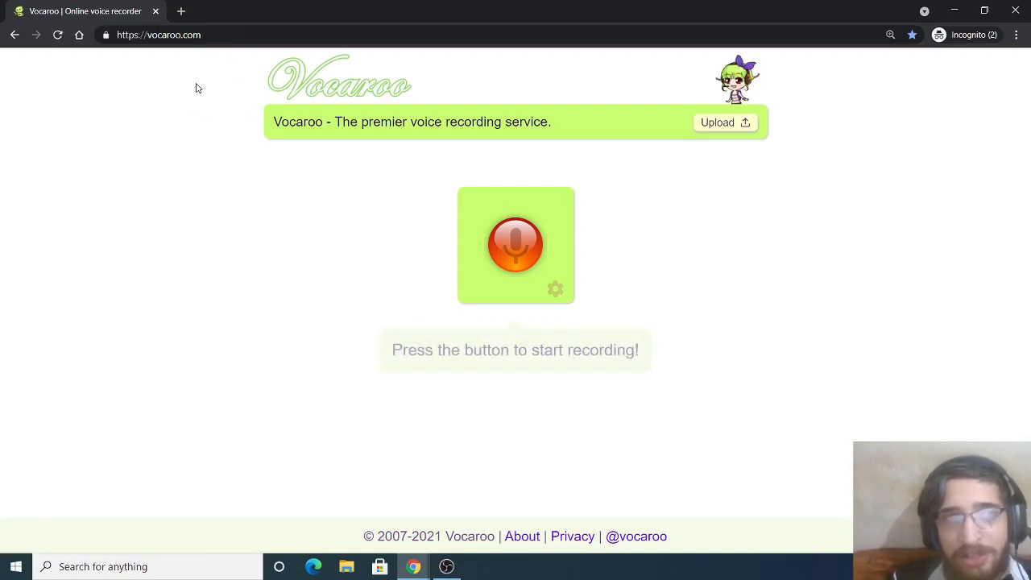
{"action": "mouse_move", "coordinate": [300, 138]}
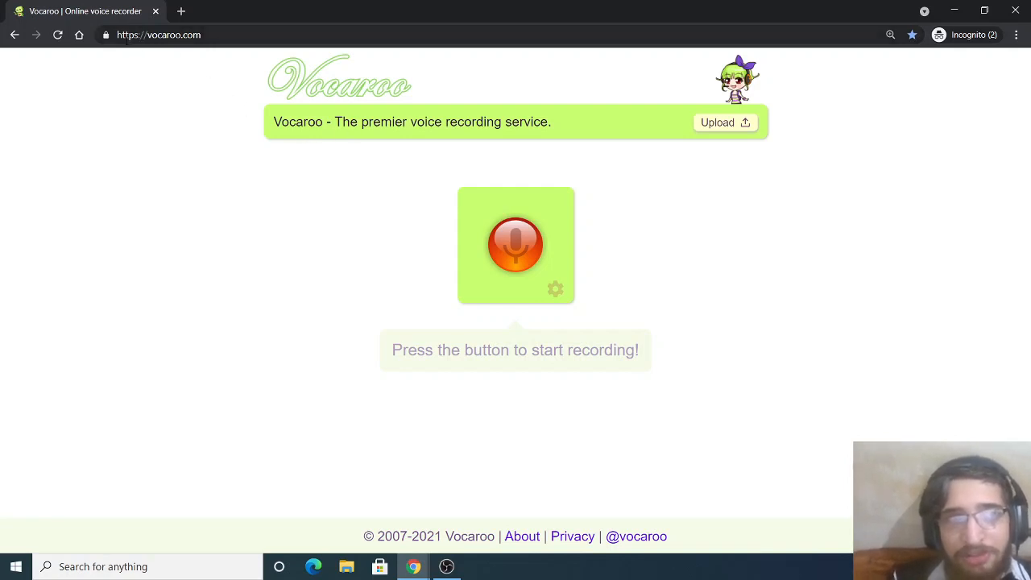
{"action": "mouse_move", "coordinate": [428, 252]}
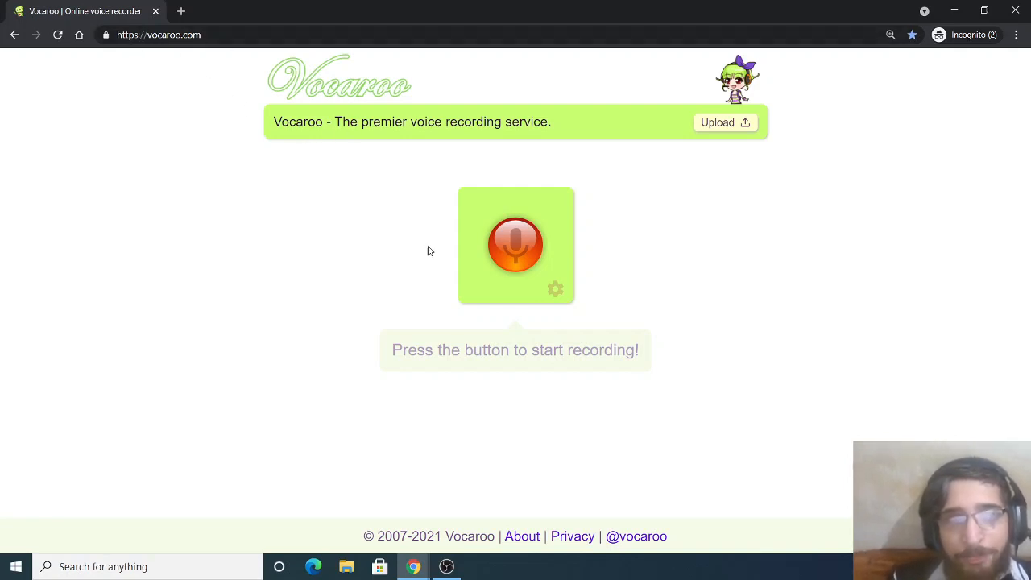
{"action": "mouse_move", "coordinate": [411, 532]}
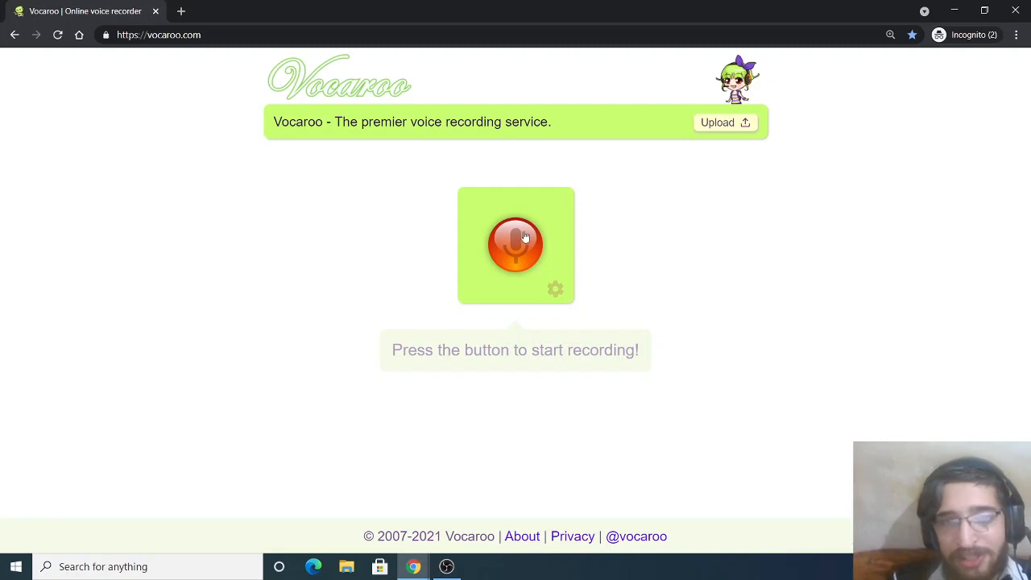
{"action": "mouse_move", "coordinate": [512, 219]}
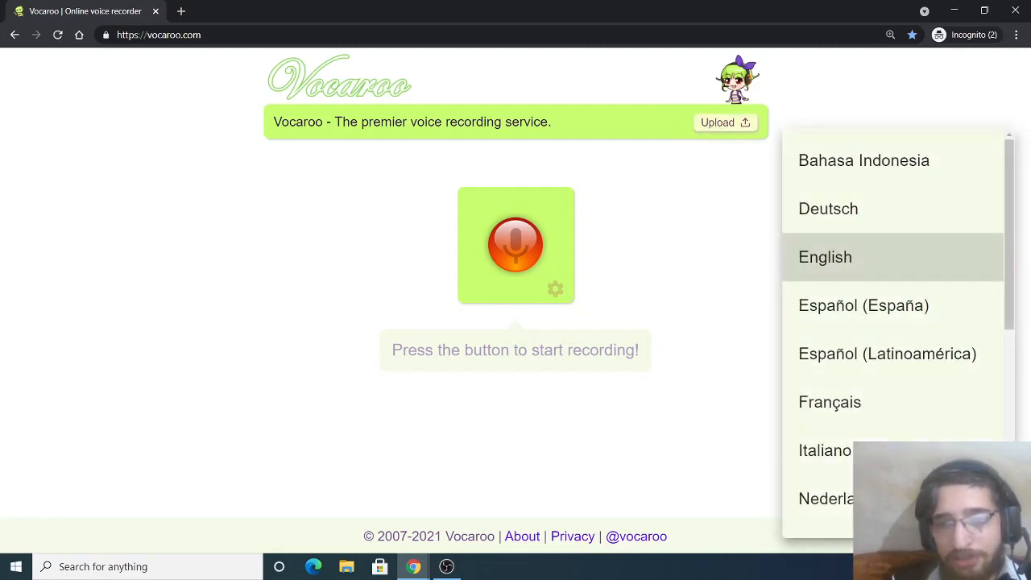
{"action": "left_click", "coordinate": [863, 306]}
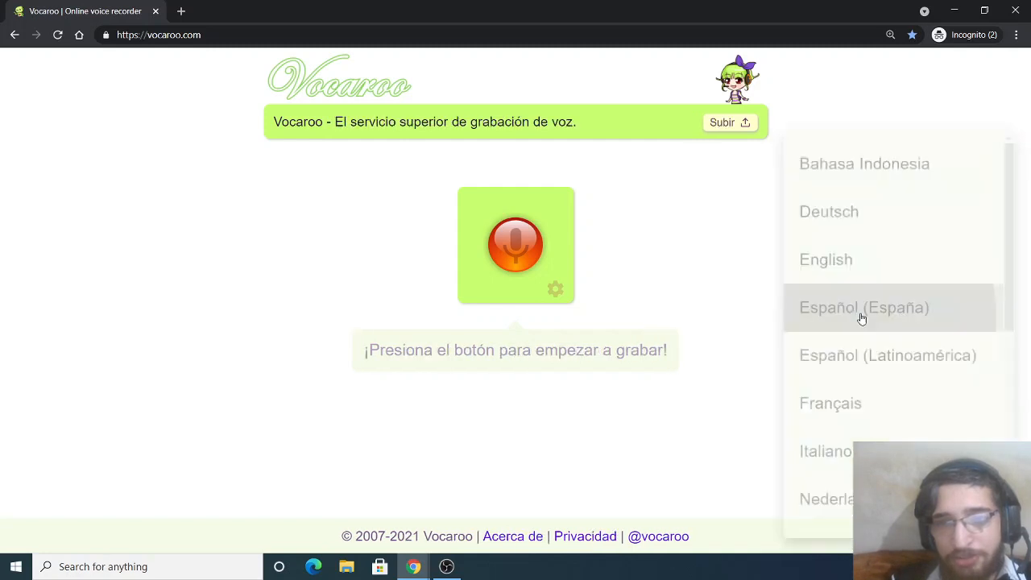
{"action": "left_click", "coordinate": [864, 306]}
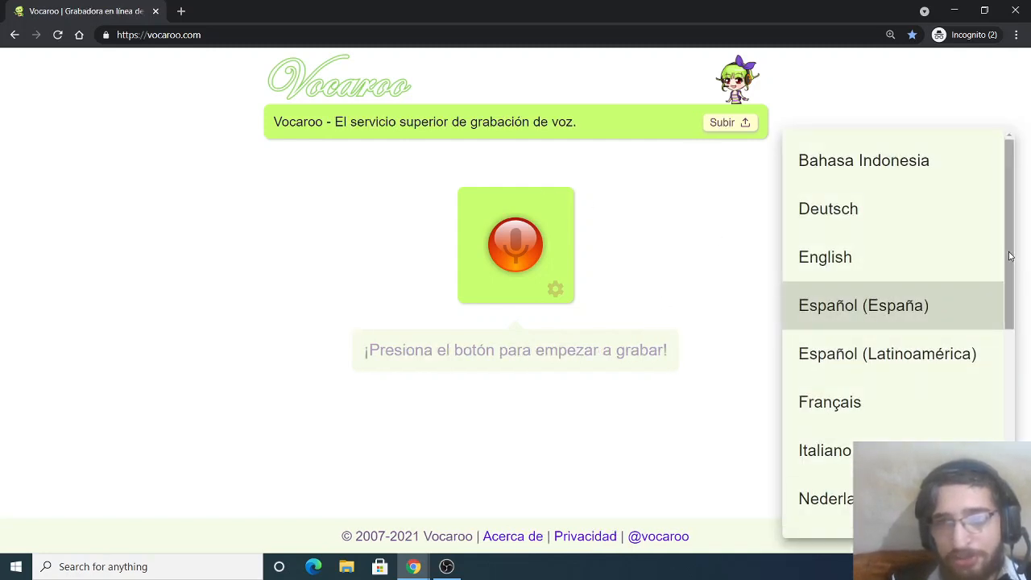
{"action": "scroll", "scroll_direction": "down", "scroll_amount": 3}
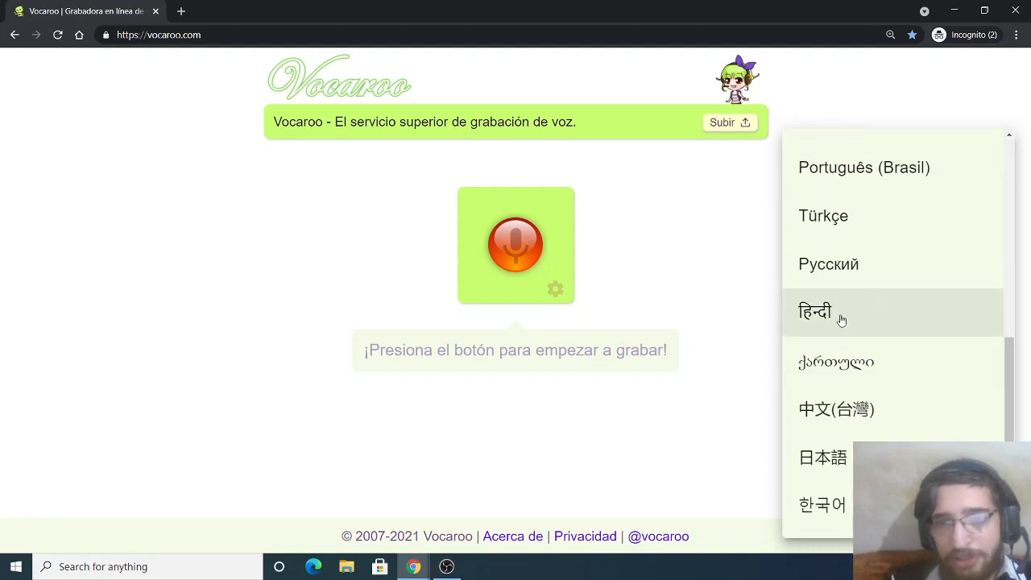
{"action": "left_click", "coordinate": [815, 312]}
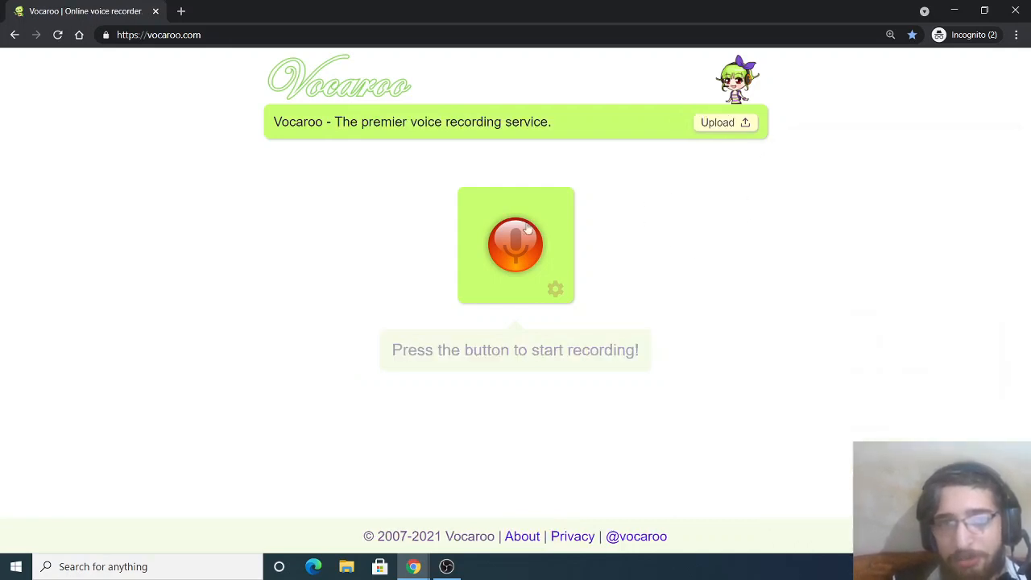
{"action": "mouse_move", "coordinate": [556, 296]}
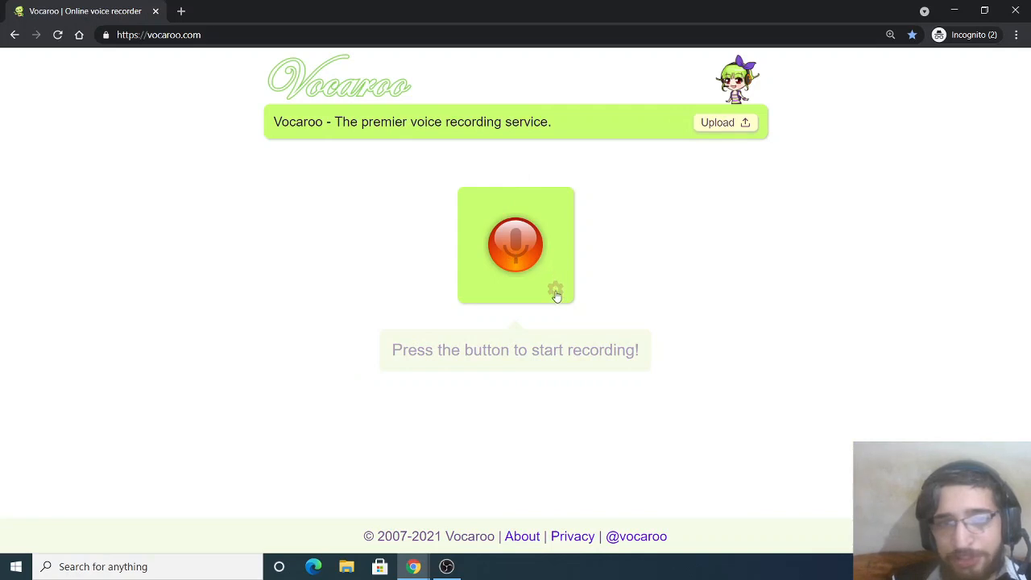
{"action": "left_click", "coordinate": [554, 290]}
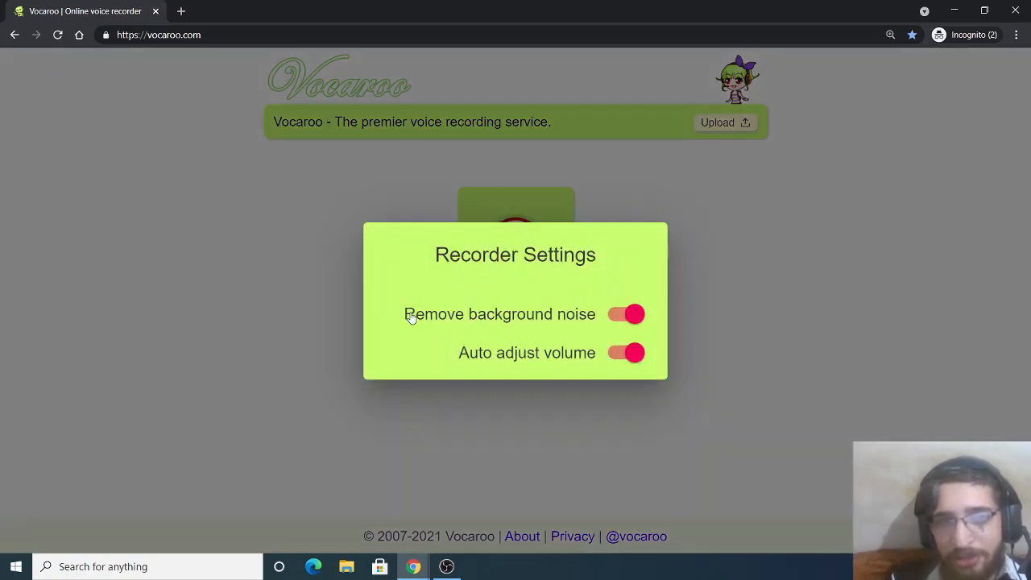
{"action": "left_click", "coordinate": [627, 314]}
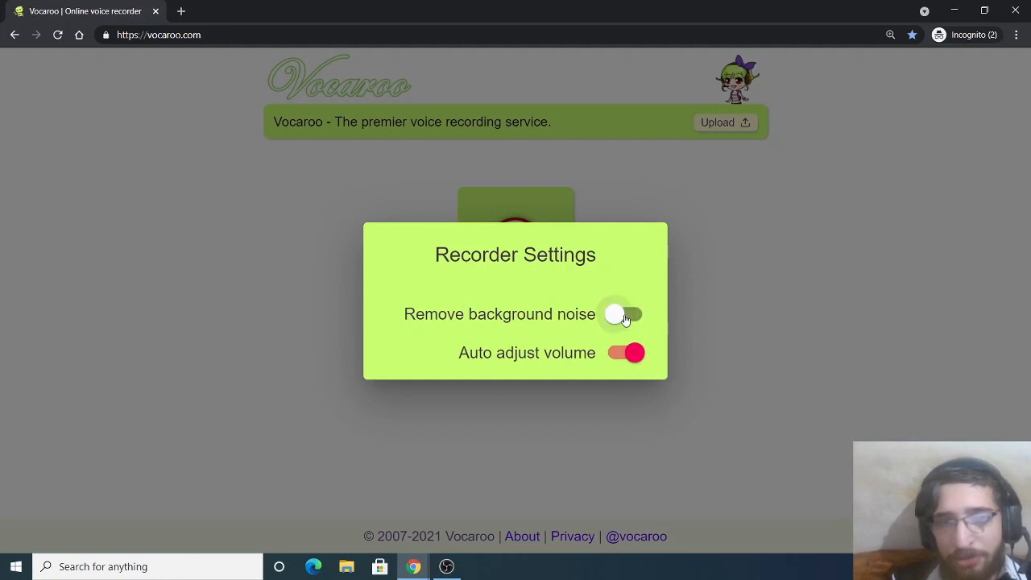
{"action": "left_click", "coordinate": [627, 314]}
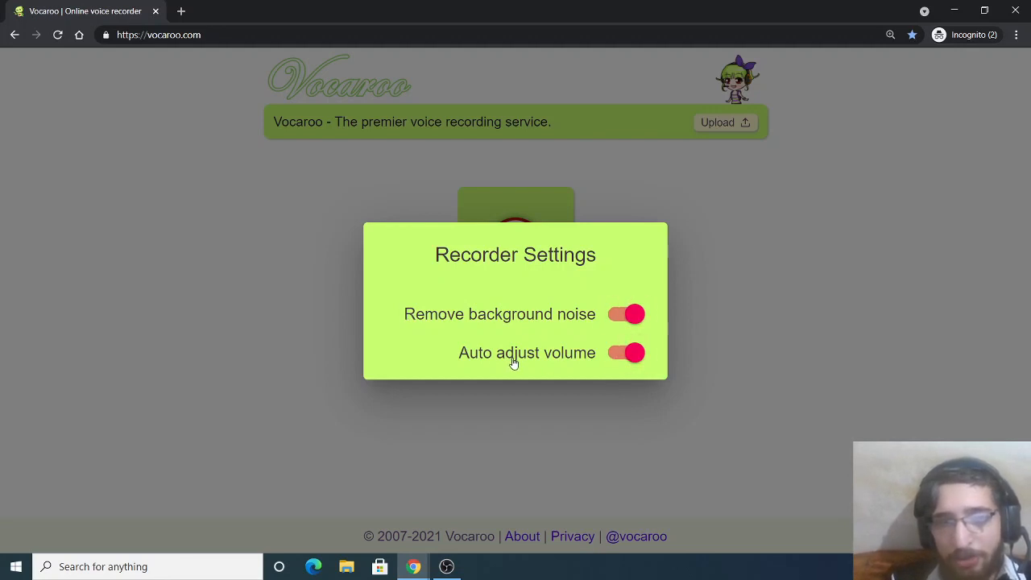
{"action": "left_click", "coordinate": [627, 353]}
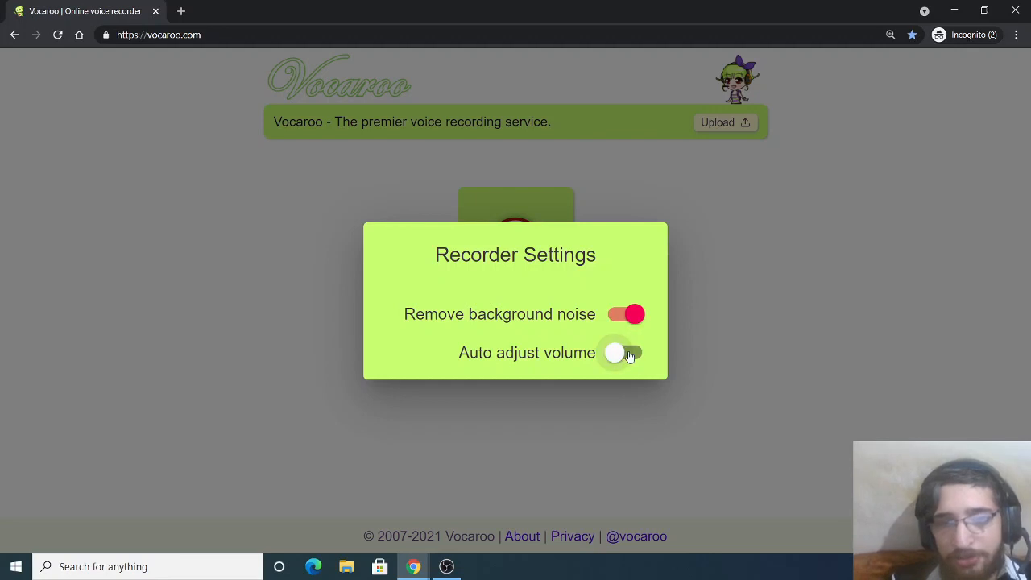
{"action": "left_click", "coordinate": [625, 352]}
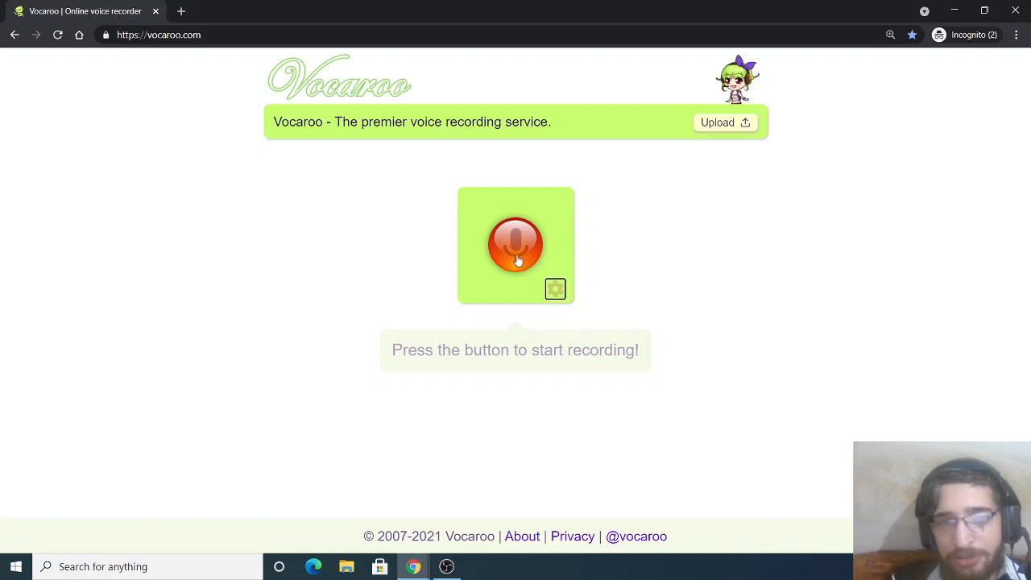
Record a seven-second voice clip, allowing microphone access when prompted
{"action": "left_click", "coordinate": [515, 245]}
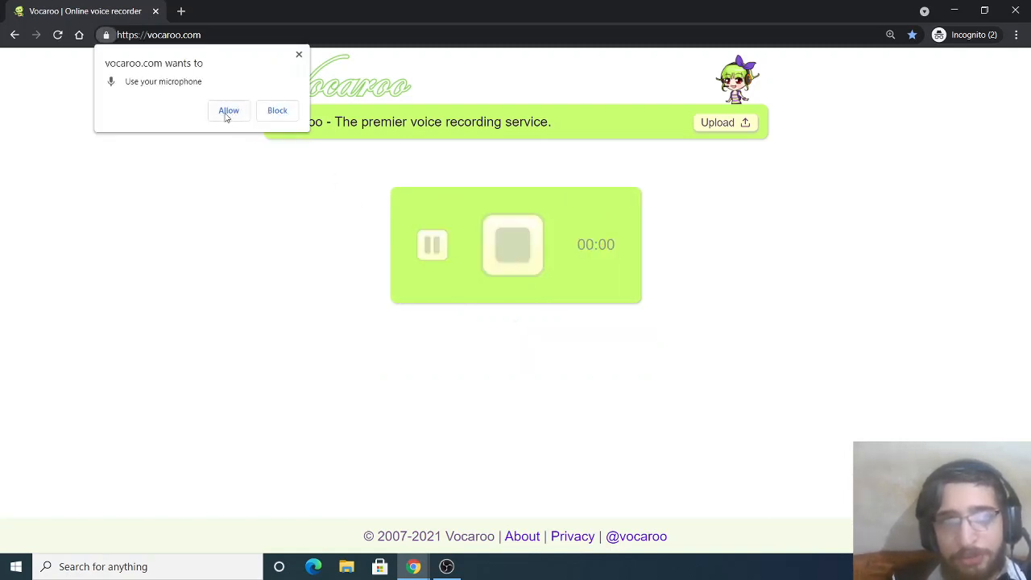
{"action": "left_click", "coordinate": [229, 109]}
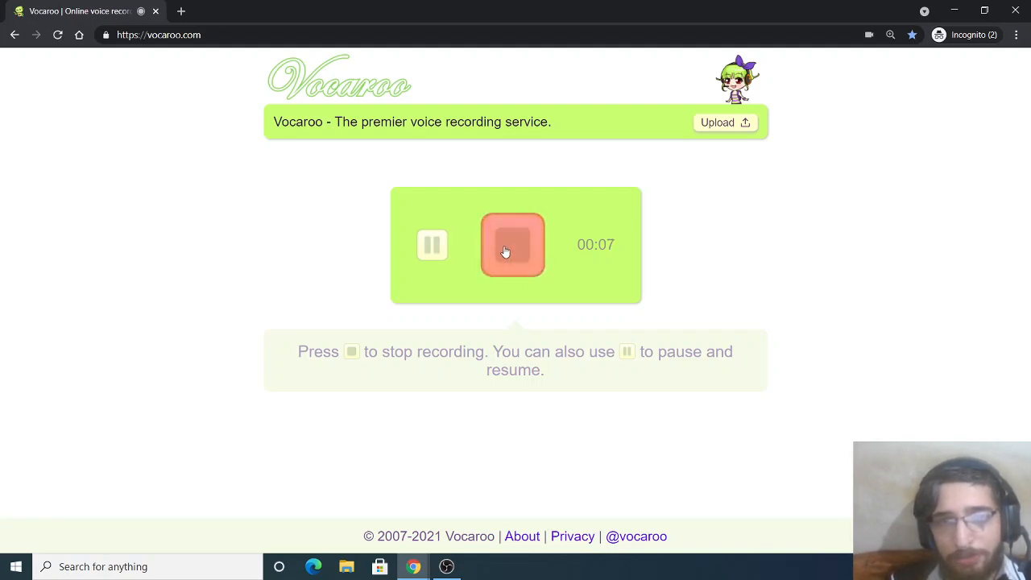
{"action": "left_click", "coordinate": [512, 245]}
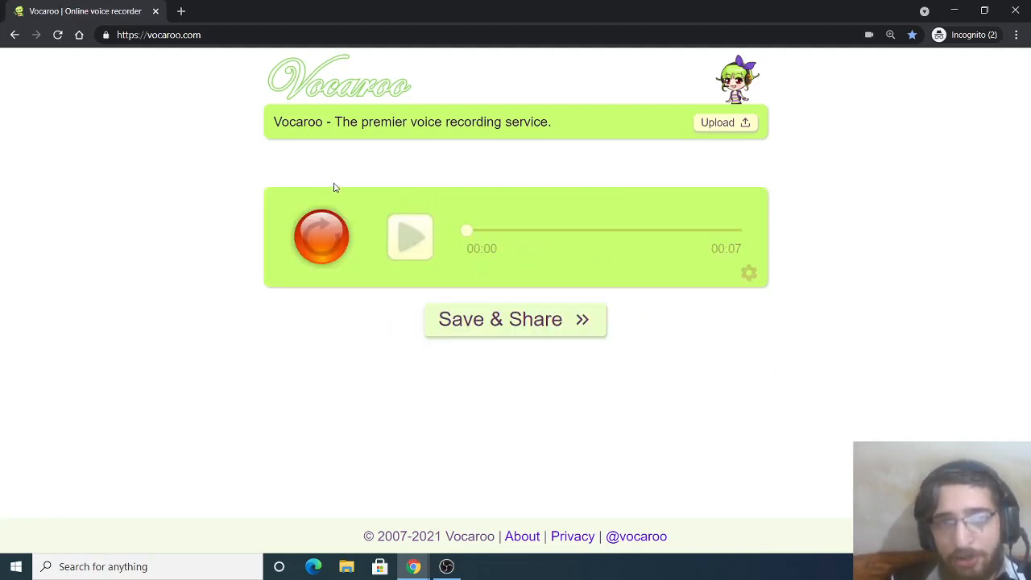
{"action": "mouse_move", "coordinate": [846, 209]}
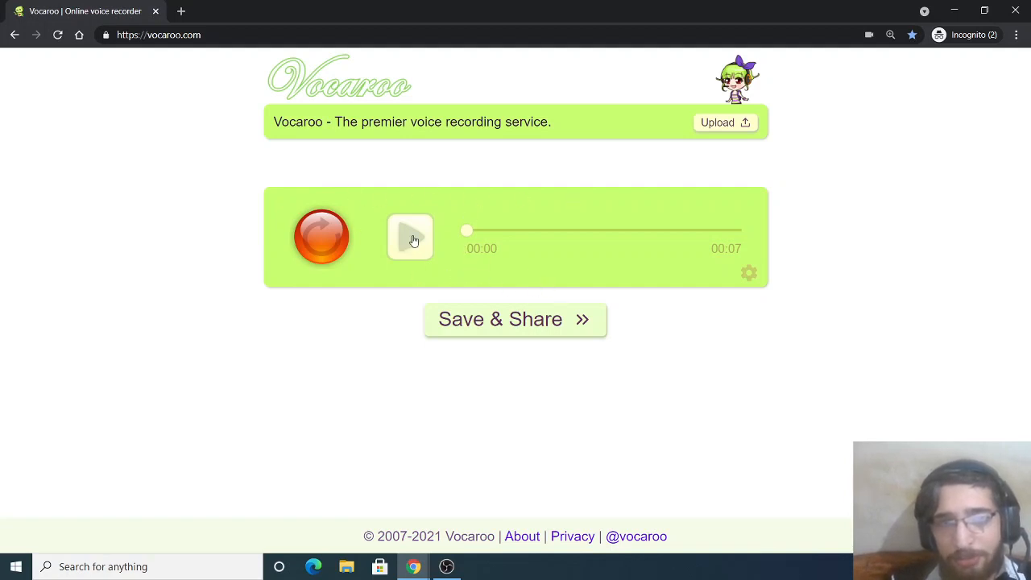
{"action": "mouse_move", "coordinate": [496, 533]}
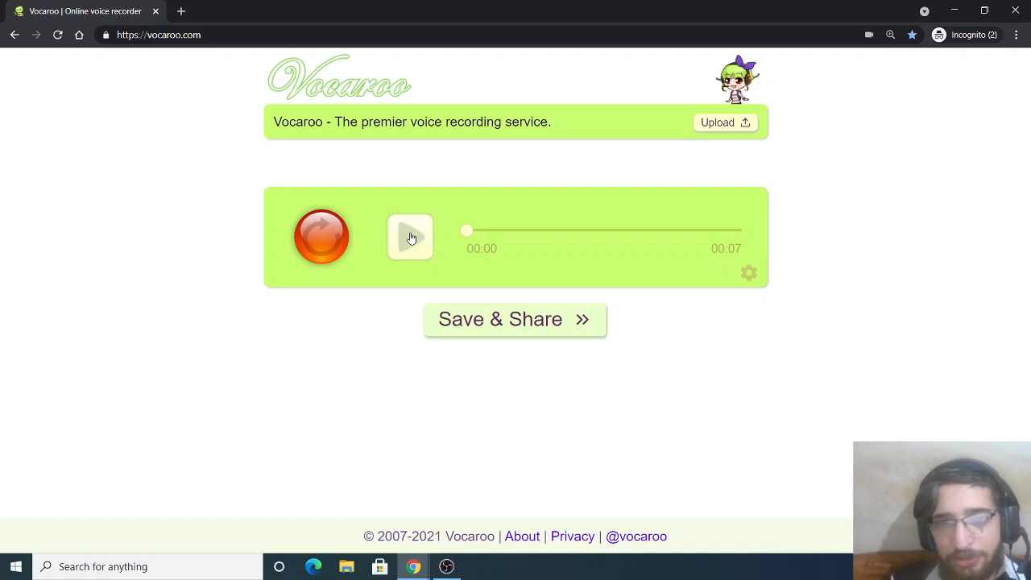
Play back the seven-second recording twice to review it
{"action": "left_click", "coordinate": [409, 237]}
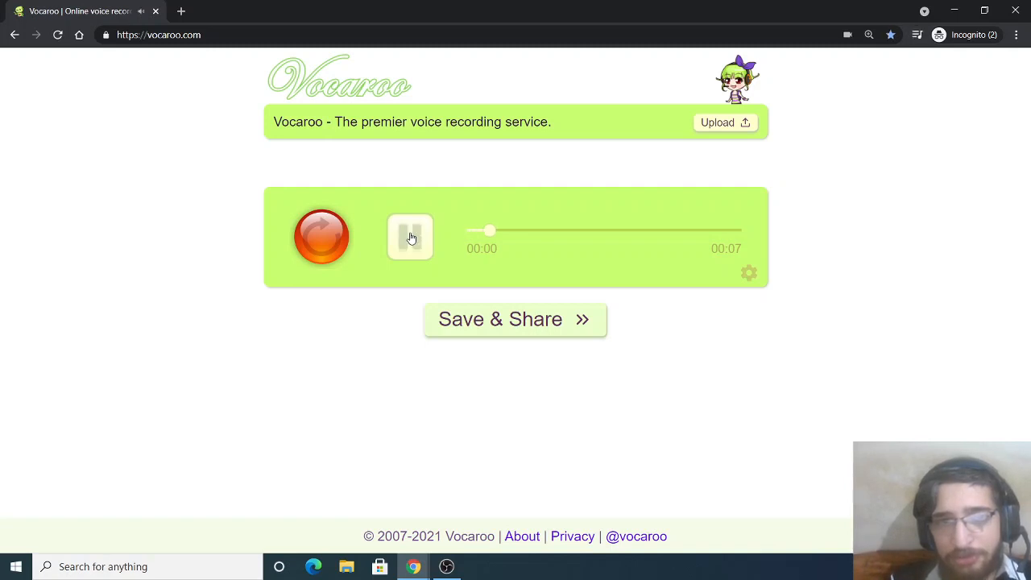
{"action": "left_click", "coordinate": [409, 237]}
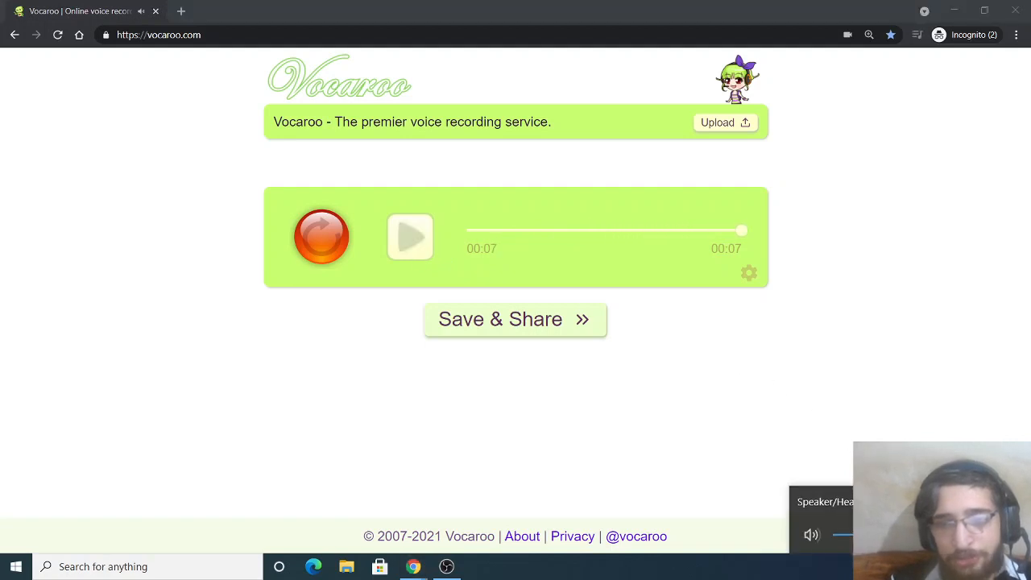
{"action": "left_click", "coordinate": [410, 236]}
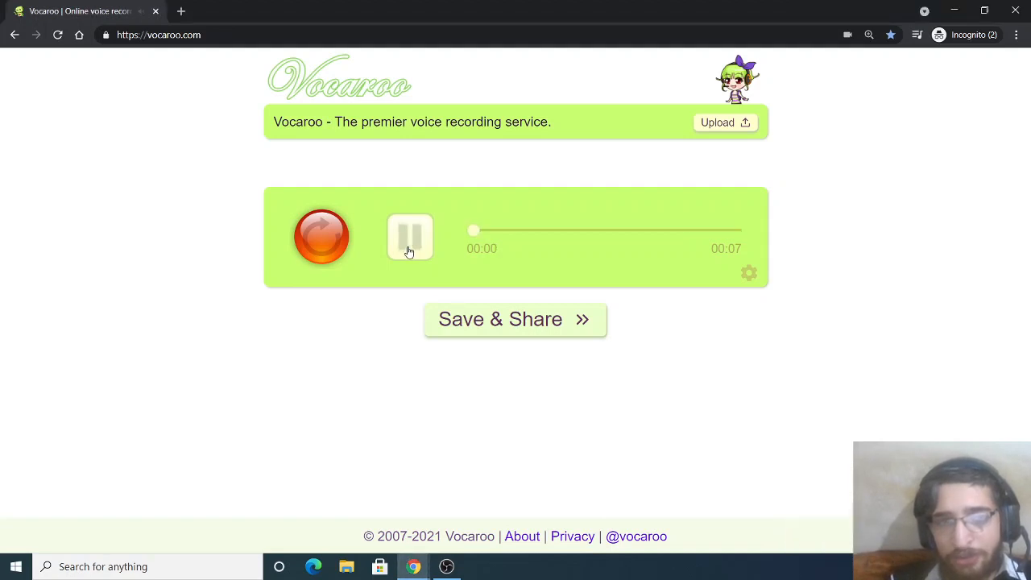
{"action": "left_click", "coordinate": [409, 236]}
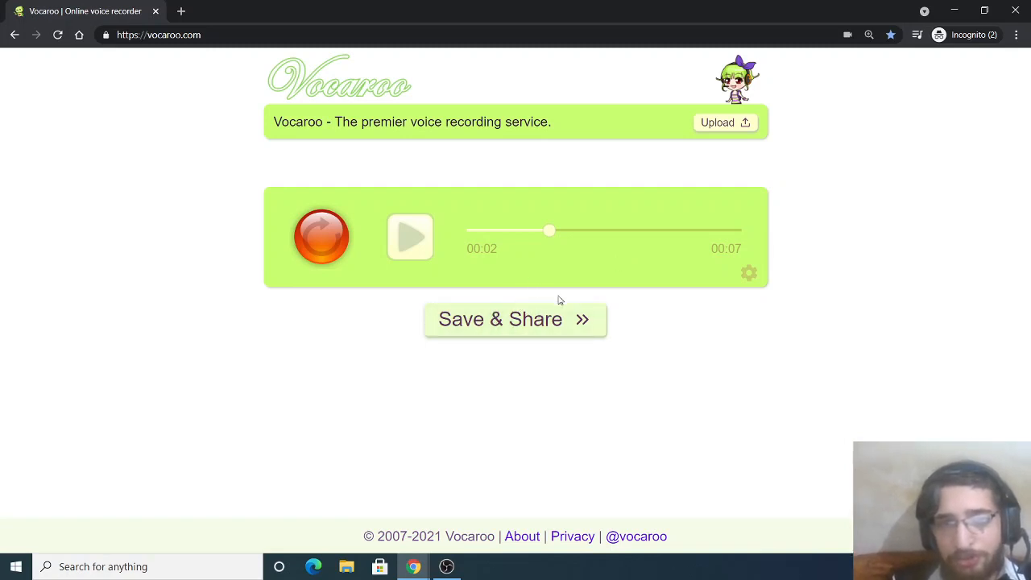
{"action": "left_click", "coordinate": [516, 319]}
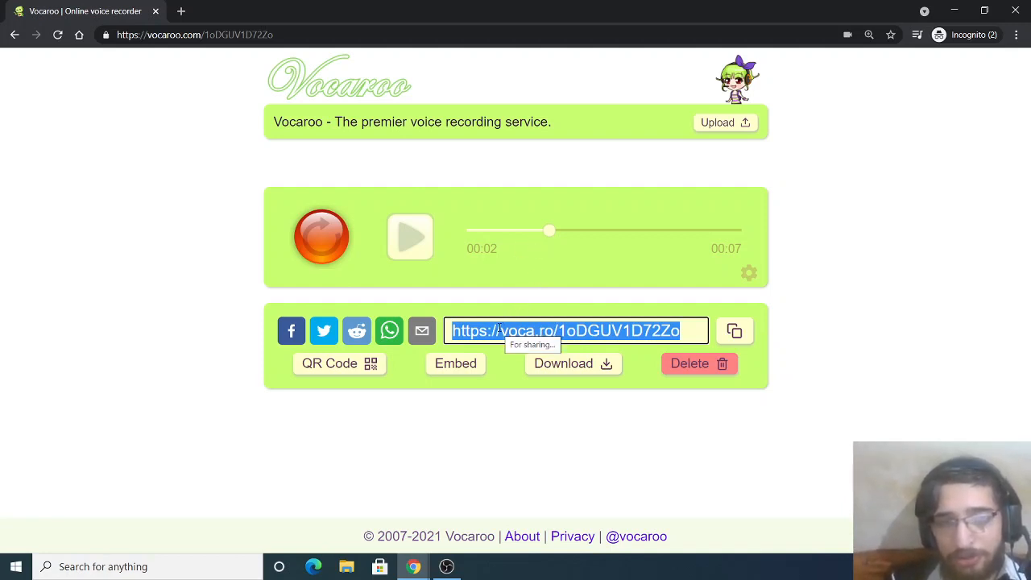
{"action": "right_click", "coordinate": [572, 331]}
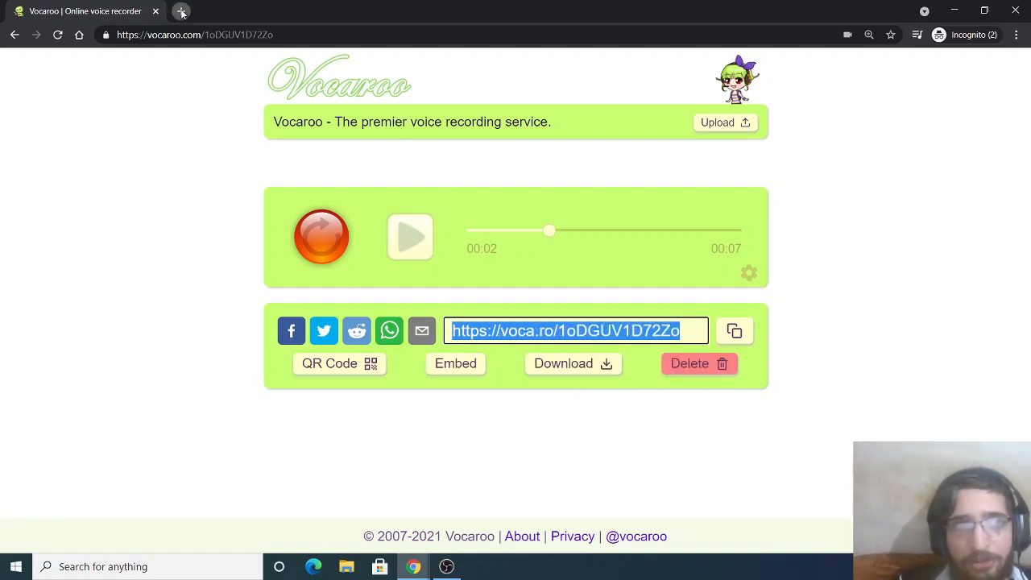
Open the voca.ro link in a new tab, play it partway, and download the audio file
{"action": "left_click", "coordinate": [181, 11]}
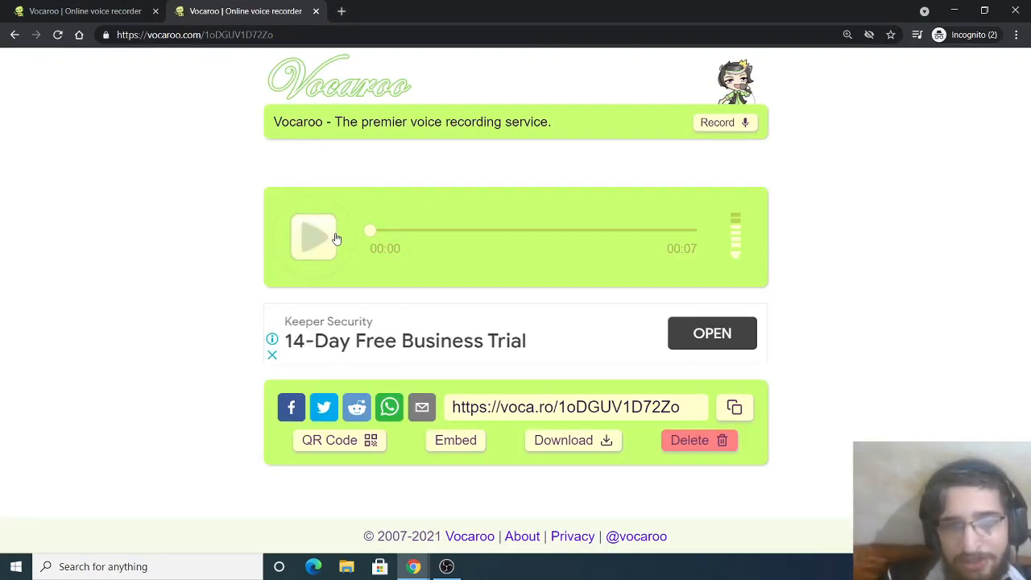
{"action": "mouse_move", "coordinate": [319, 245]}
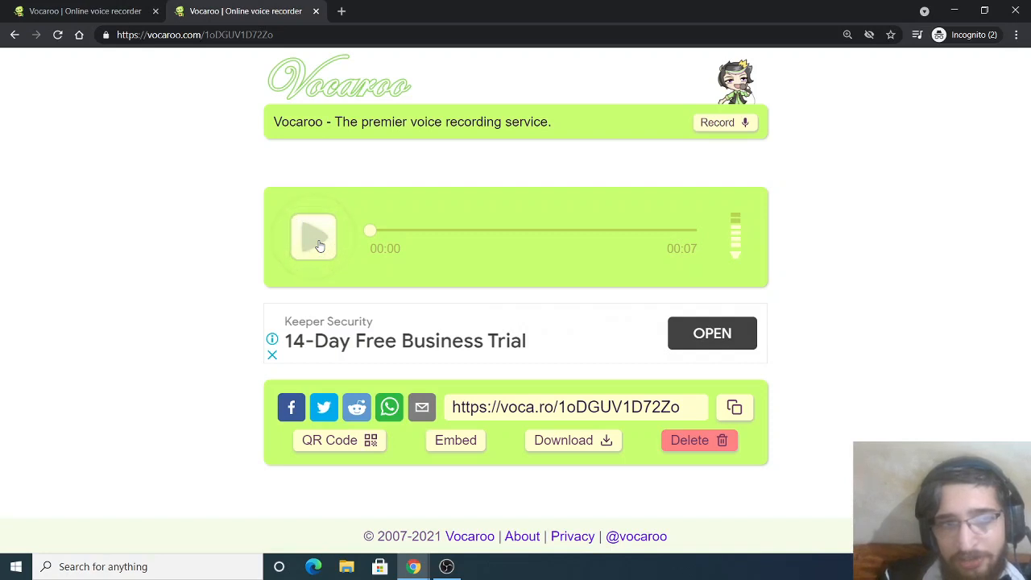
{"action": "left_click", "coordinate": [313, 237]}
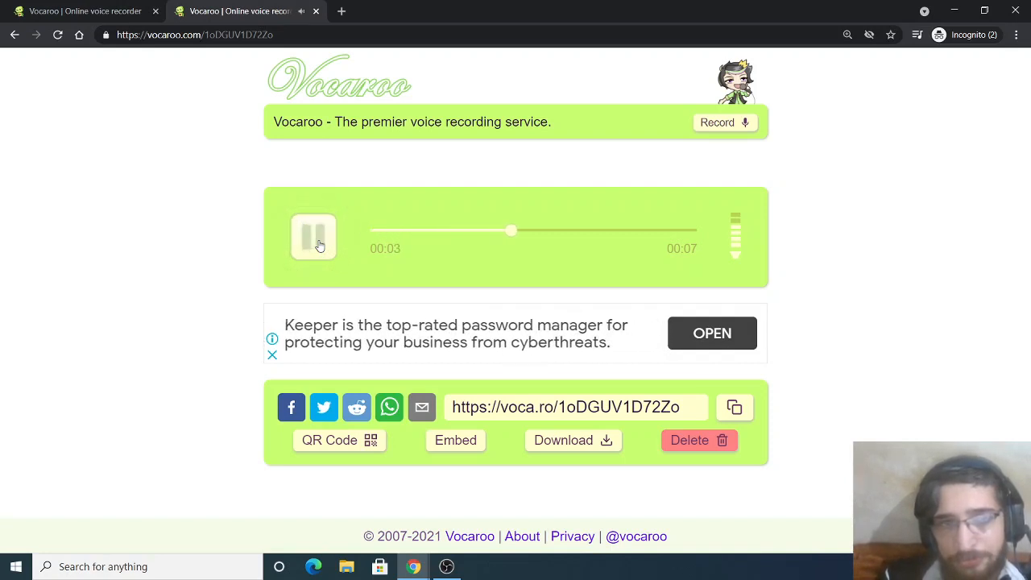
{"action": "left_click", "coordinate": [313, 237]}
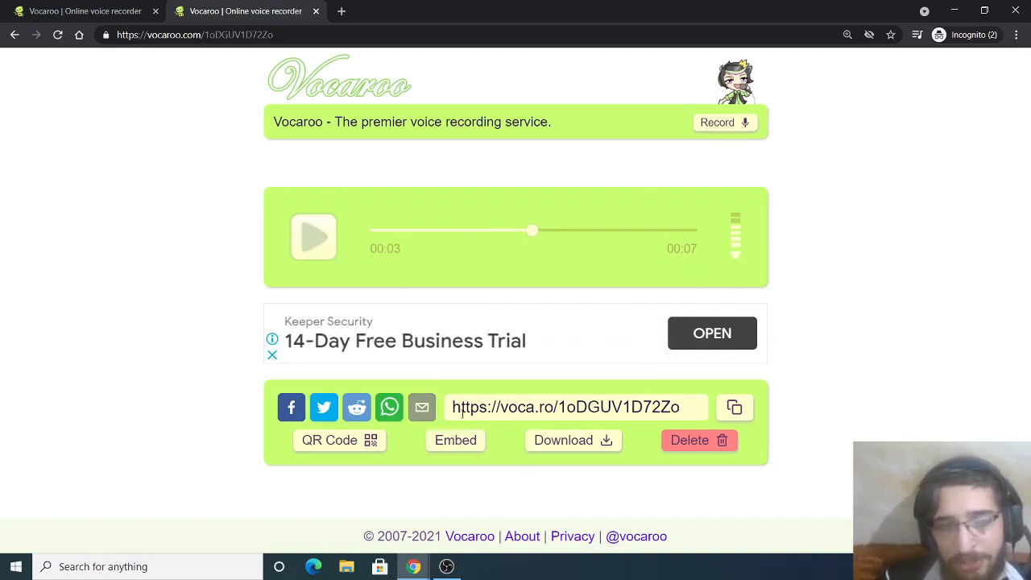
{"action": "left_click", "coordinate": [564, 440]}
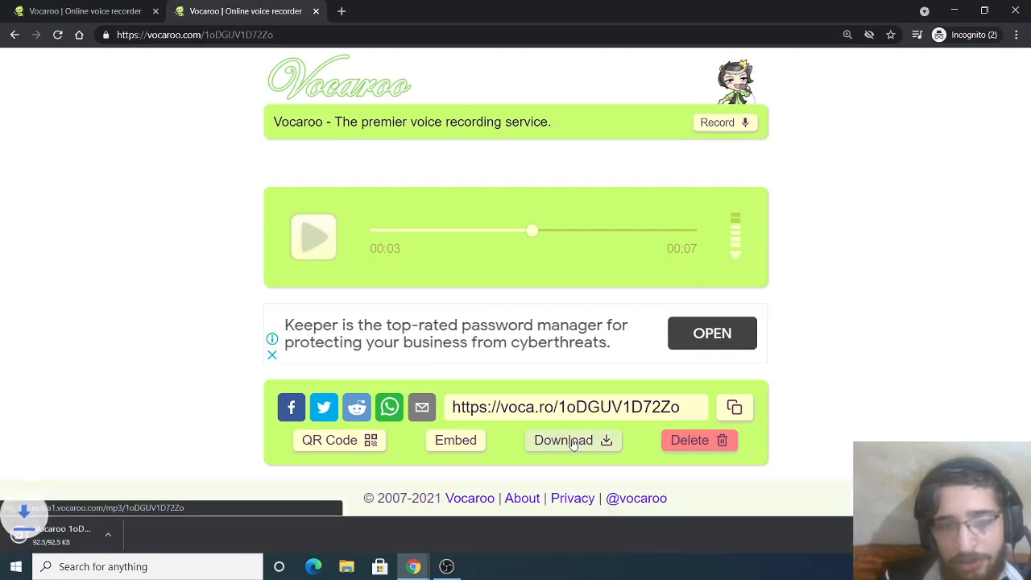
{"action": "left_click", "coordinate": [574, 440]}
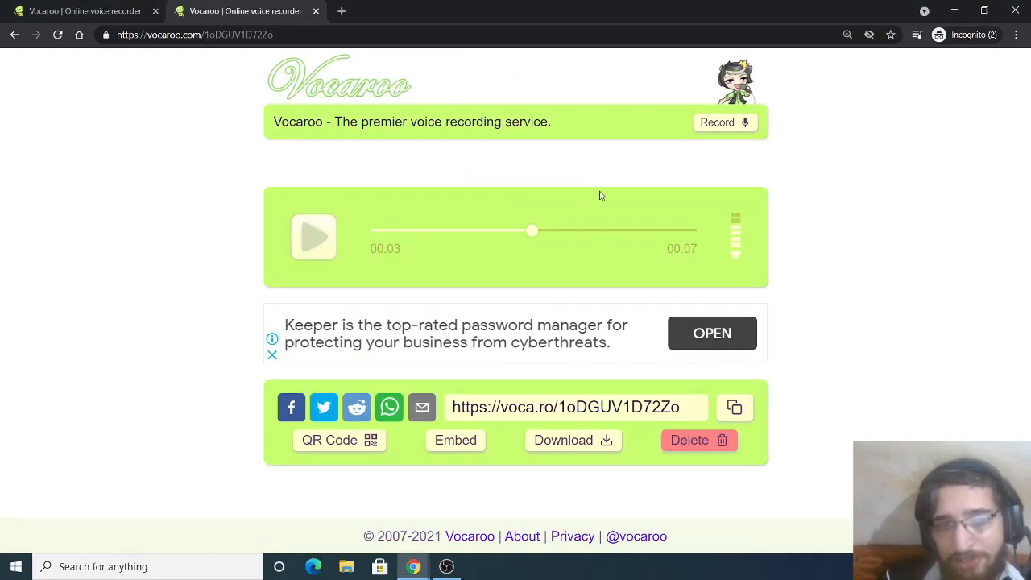
{"action": "mouse_move", "coordinate": [525, 407]}
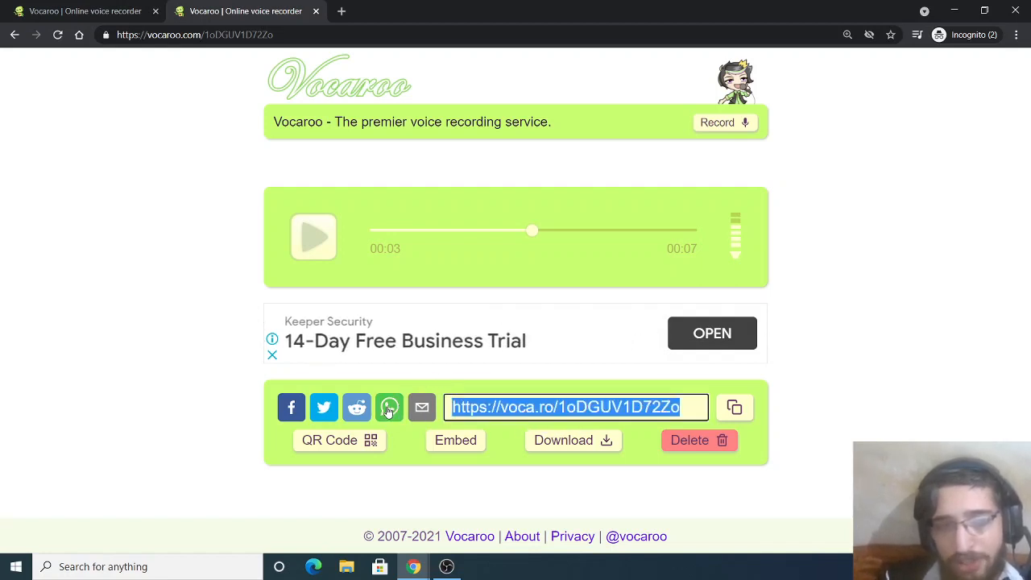
Share the recording via WhatsApp, email, Facebook and Twitter, closing each popup window
{"action": "left_click", "coordinate": [390, 406]}
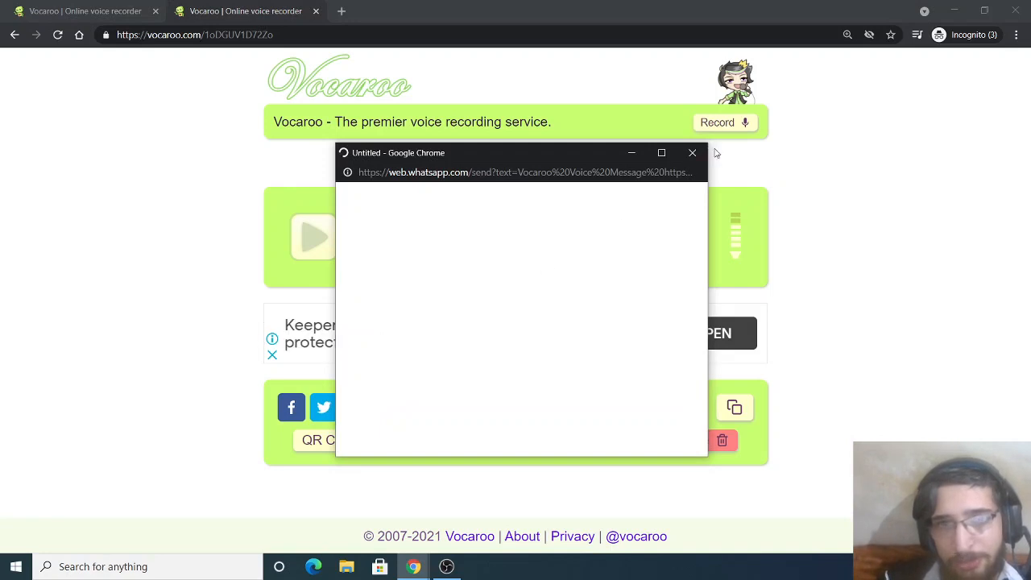
{"action": "left_click", "coordinate": [693, 152]}
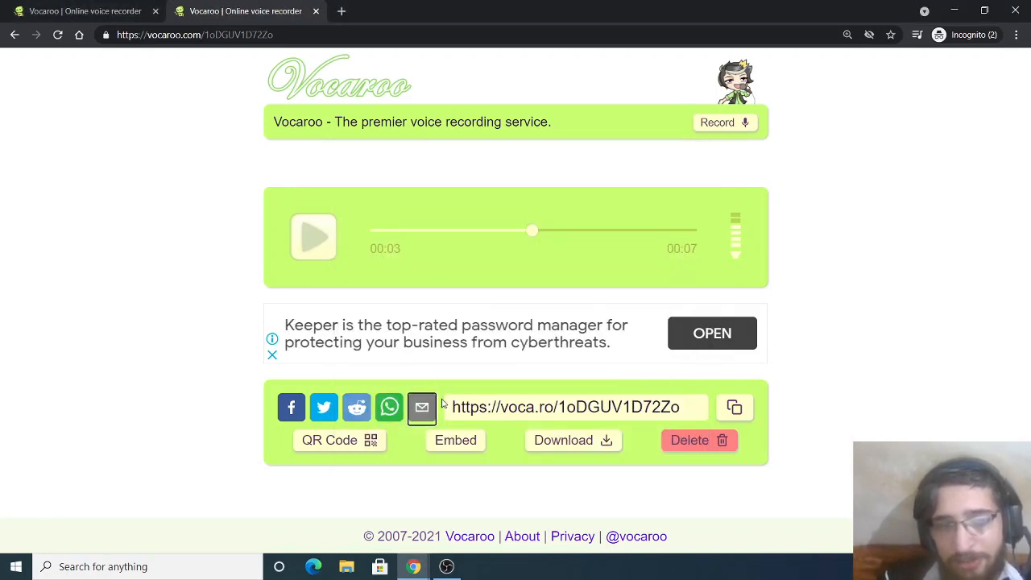
{"action": "left_click", "coordinate": [422, 406]}
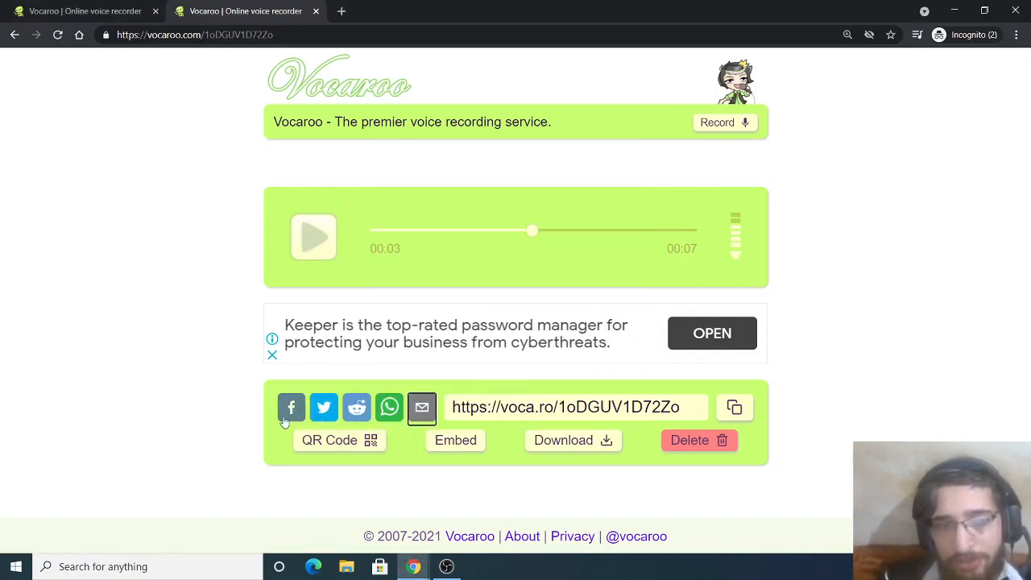
{"action": "left_click", "coordinate": [291, 406]}
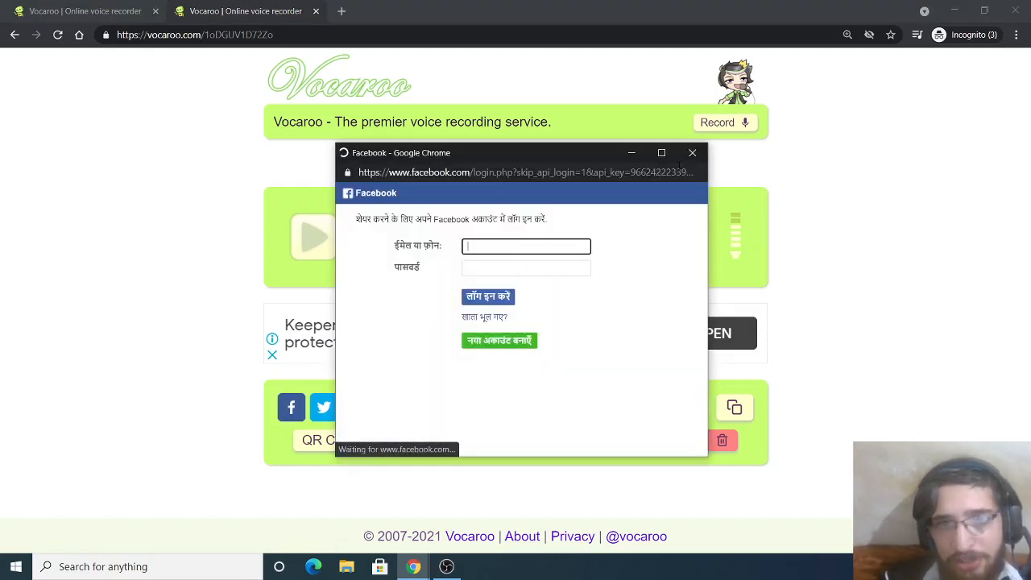
{"action": "left_click", "coordinate": [693, 153]}
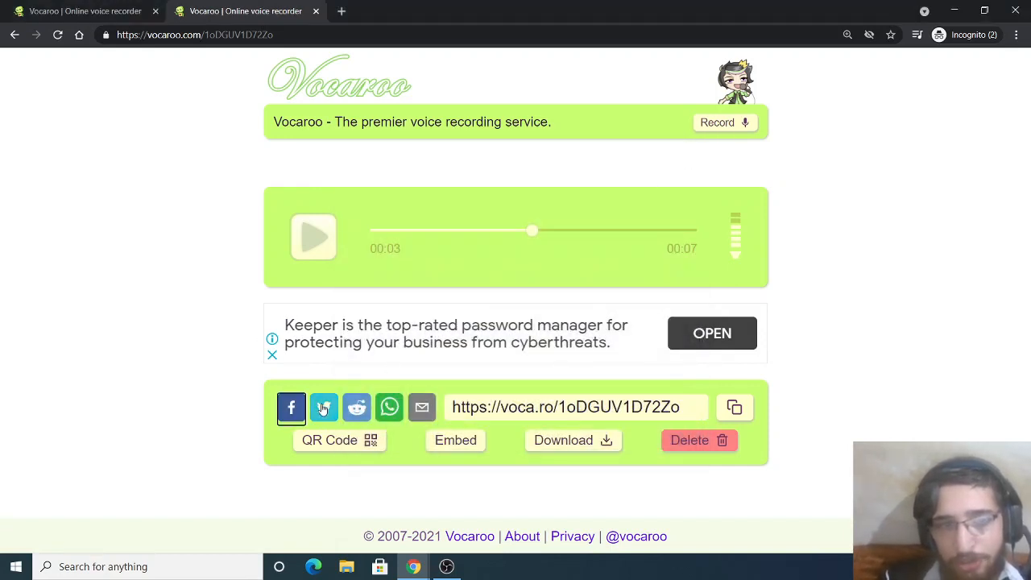
{"action": "left_click", "coordinate": [324, 406]}
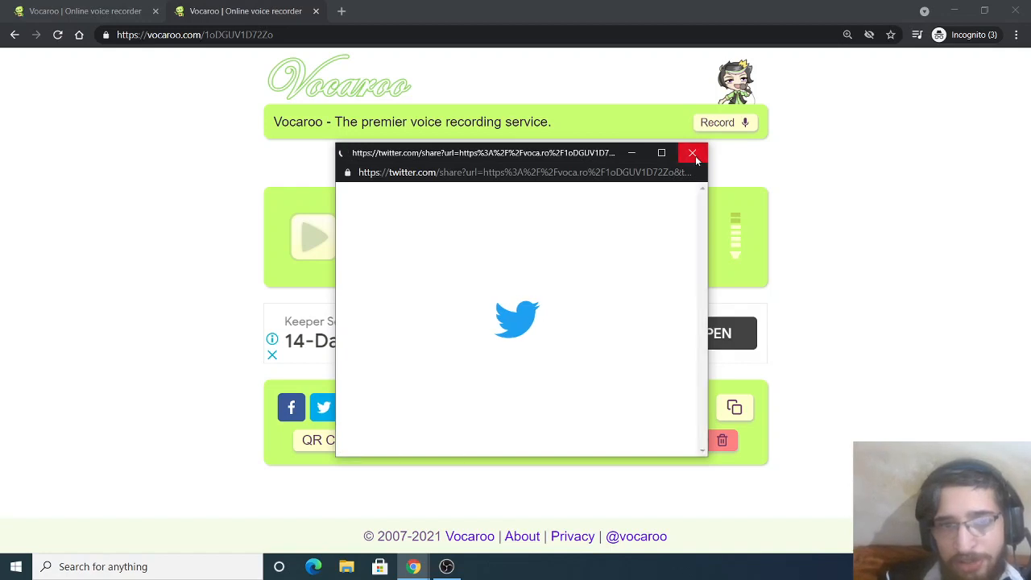
{"action": "left_click", "coordinate": [693, 153]}
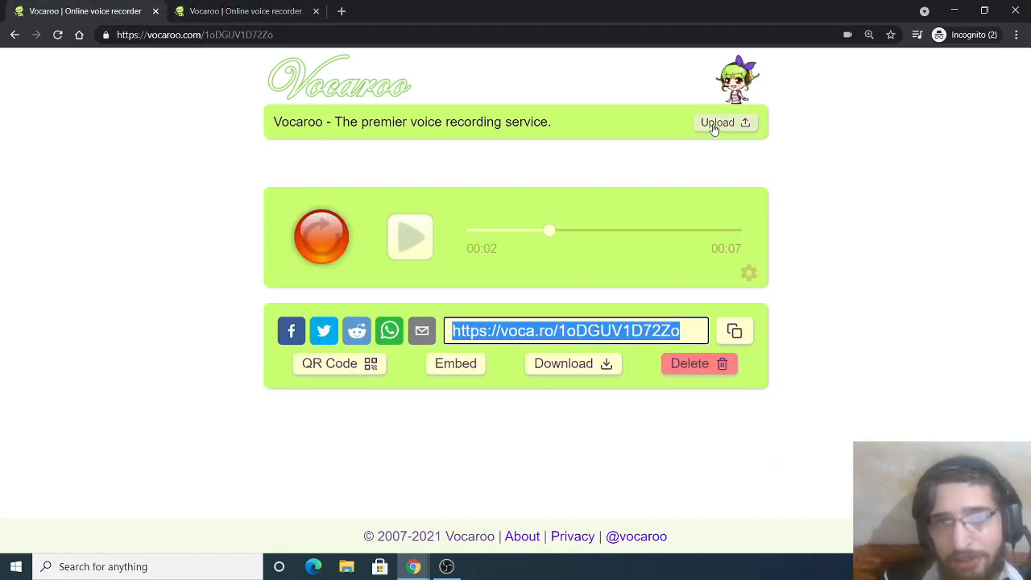
{"action": "left_click", "coordinate": [717, 122]}
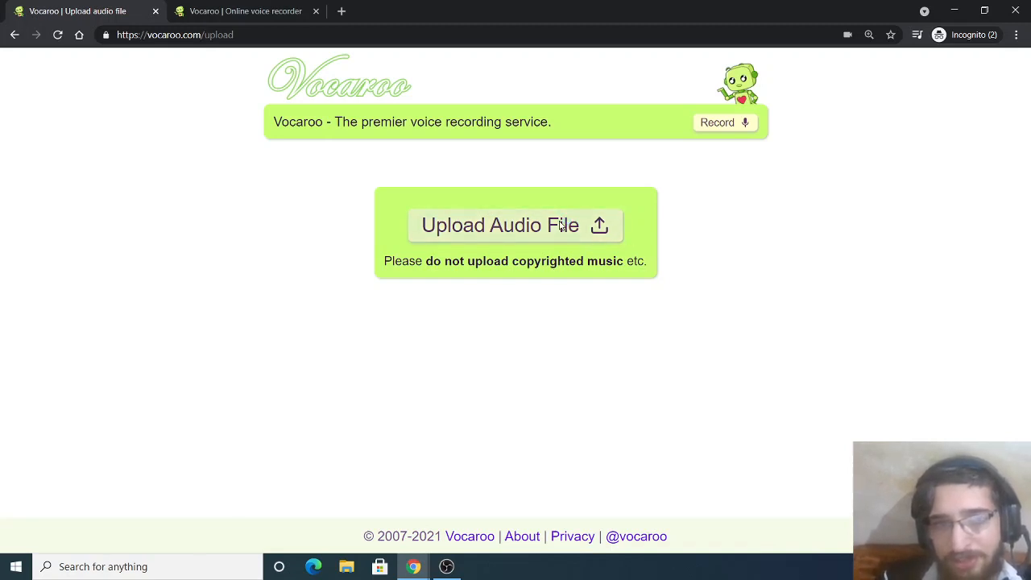
{"action": "left_click", "coordinate": [516, 225]}
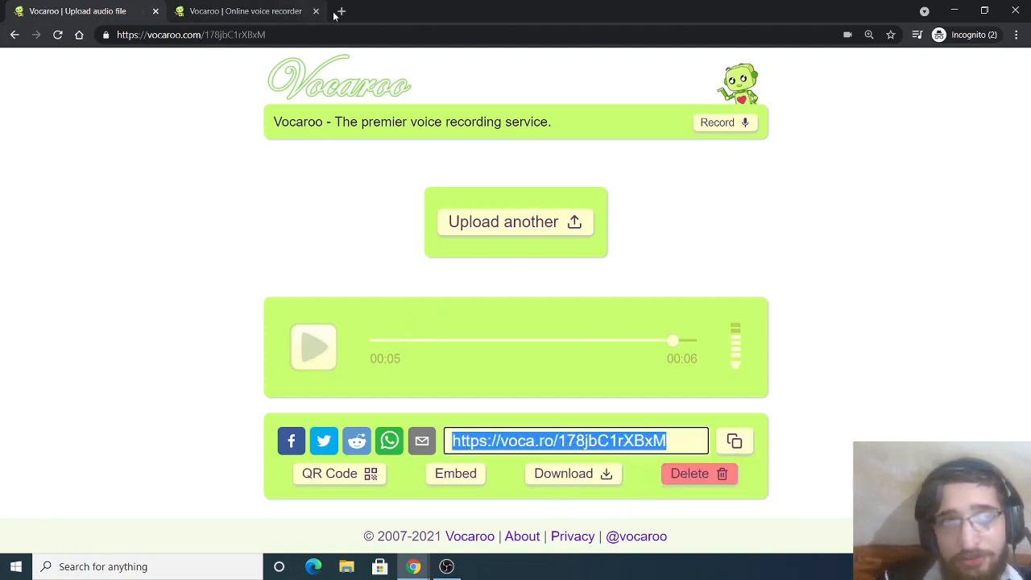
Open the uploaded clip's link in a new tab, then permanently delete the uploaded audio
{"action": "left_click", "coordinate": [338, 11]}
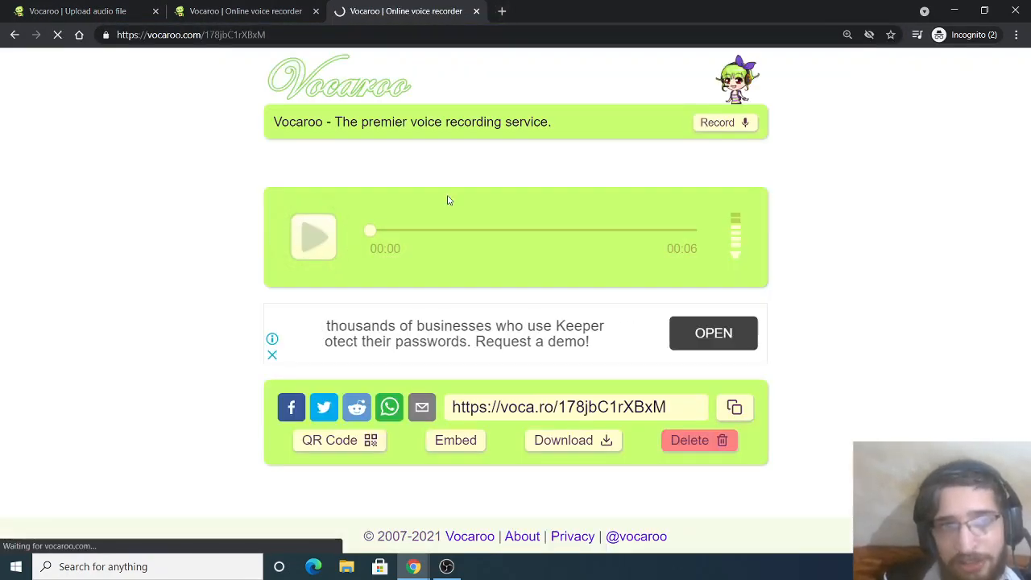
{"action": "left_click", "coordinate": [312, 237]}
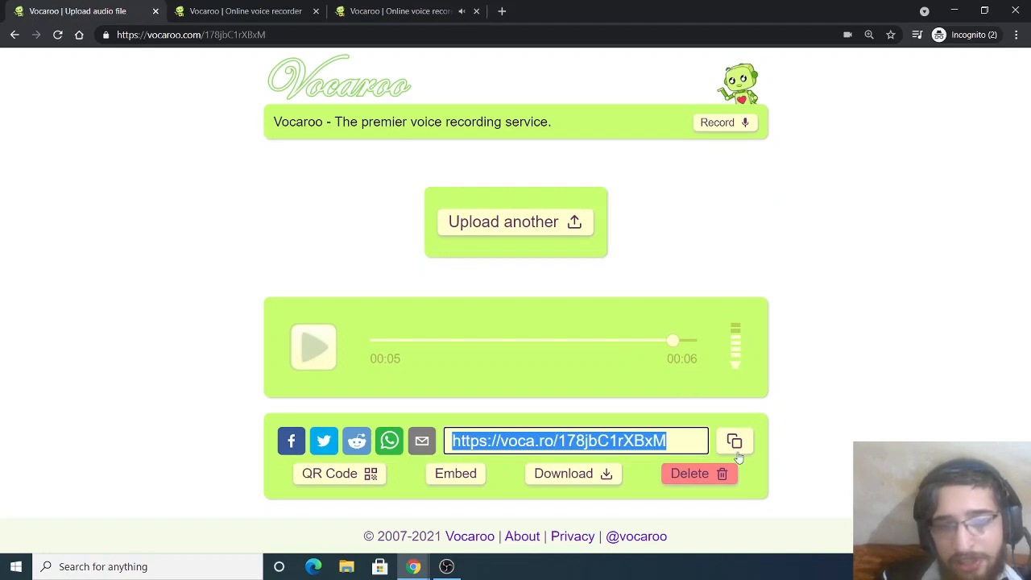
{"action": "left_click", "coordinate": [690, 474]}
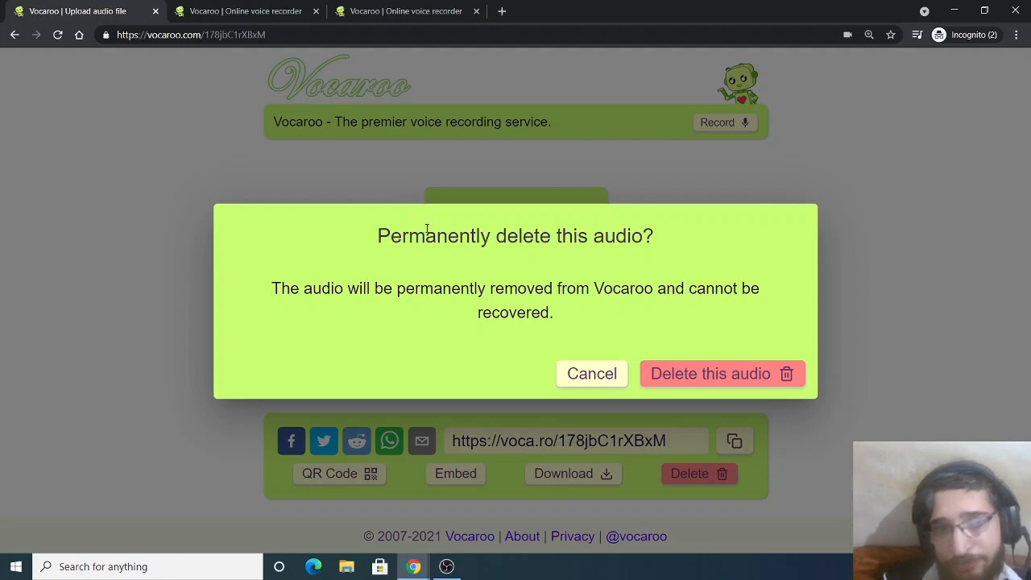
{"action": "mouse_move", "coordinate": [790, 280]}
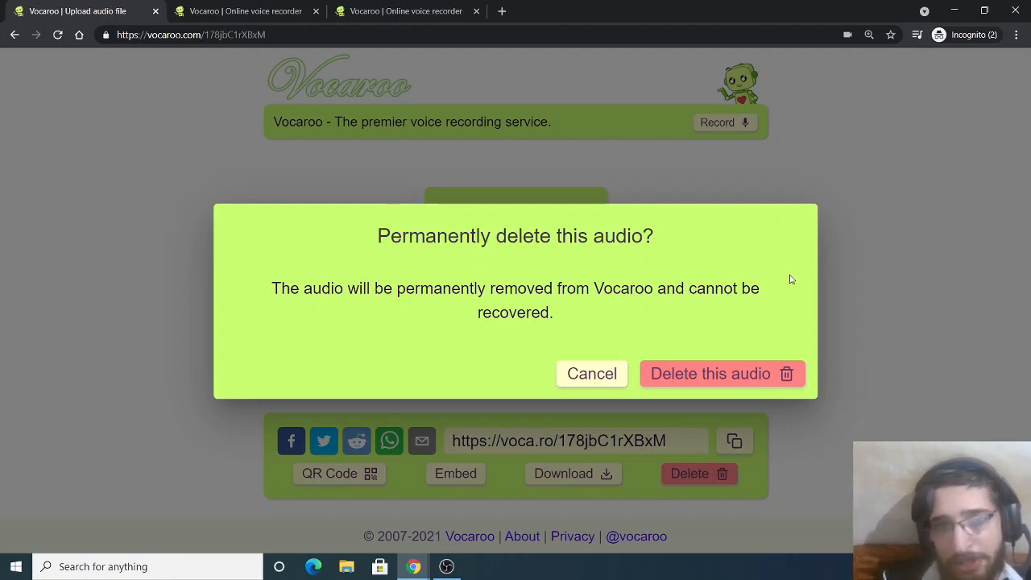
{"action": "left_click", "coordinate": [722, 374]}
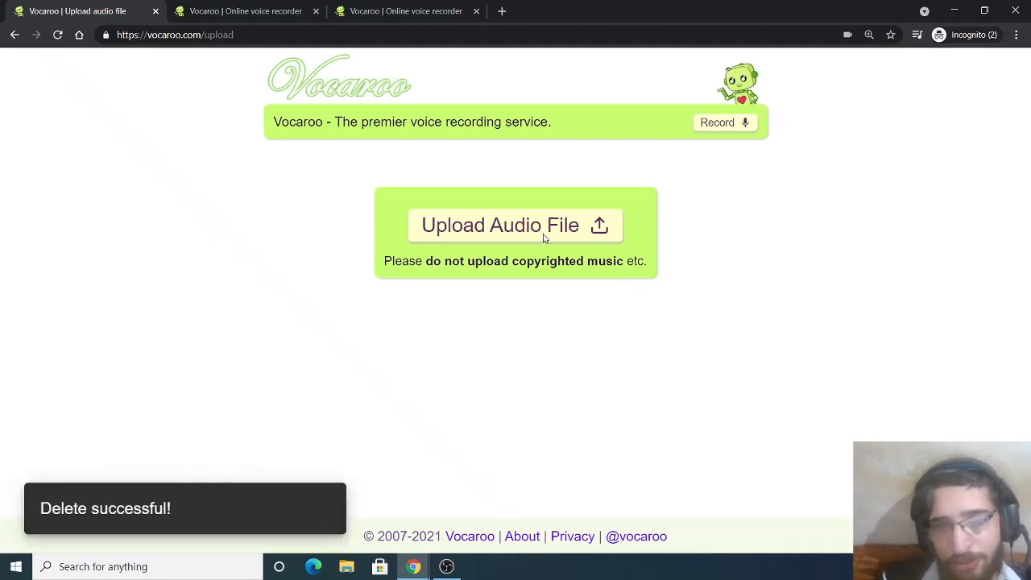
{"action": "mouse_move", "coordinate": [556, 234]}
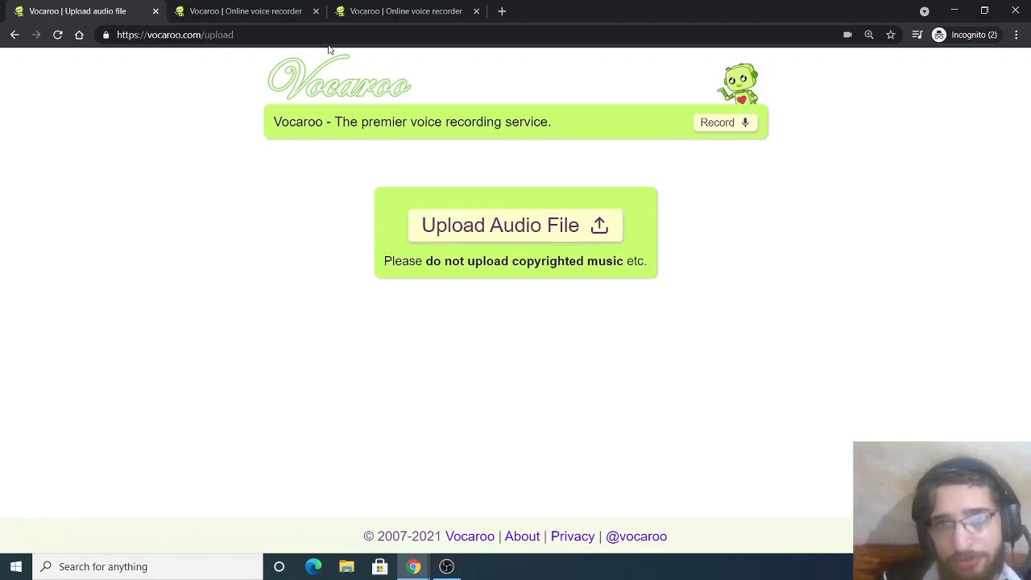
{"action": "mouse_move", "coordinate": [268, 26]}
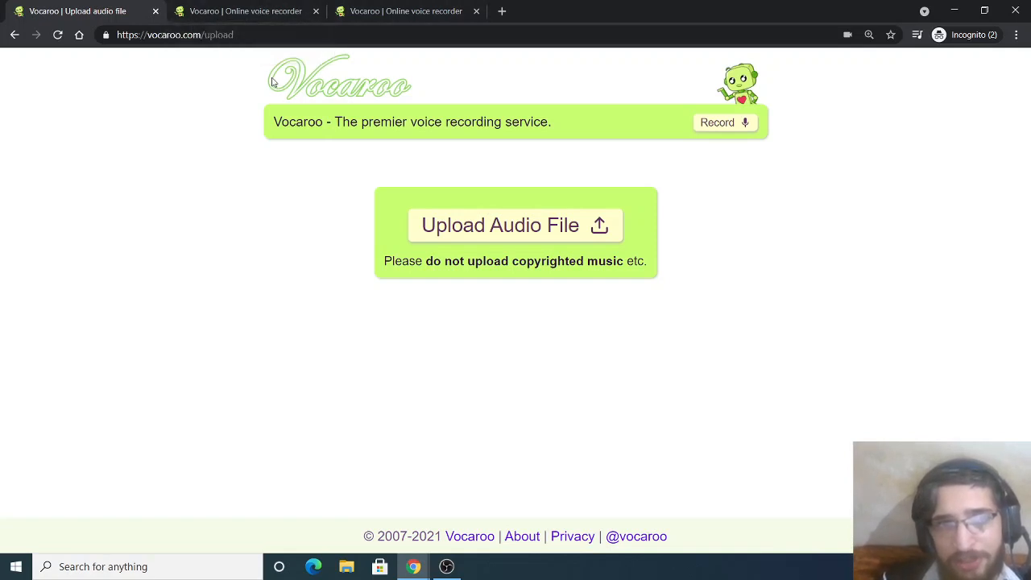
{"action": "mouse_move", "coordinate": [358, 125]}
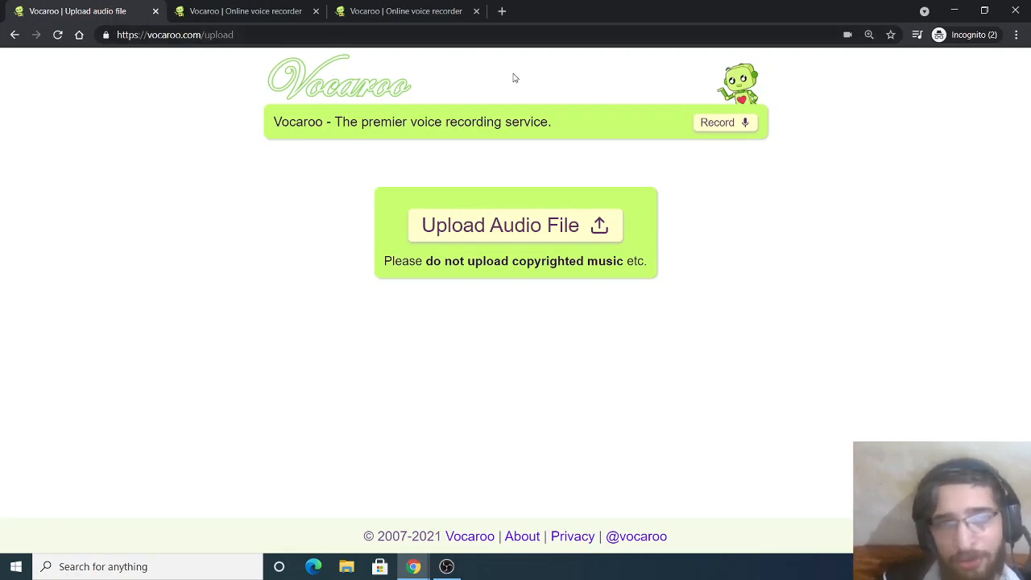
{"action": "mouse_move", "coordinate": [471, 564]}
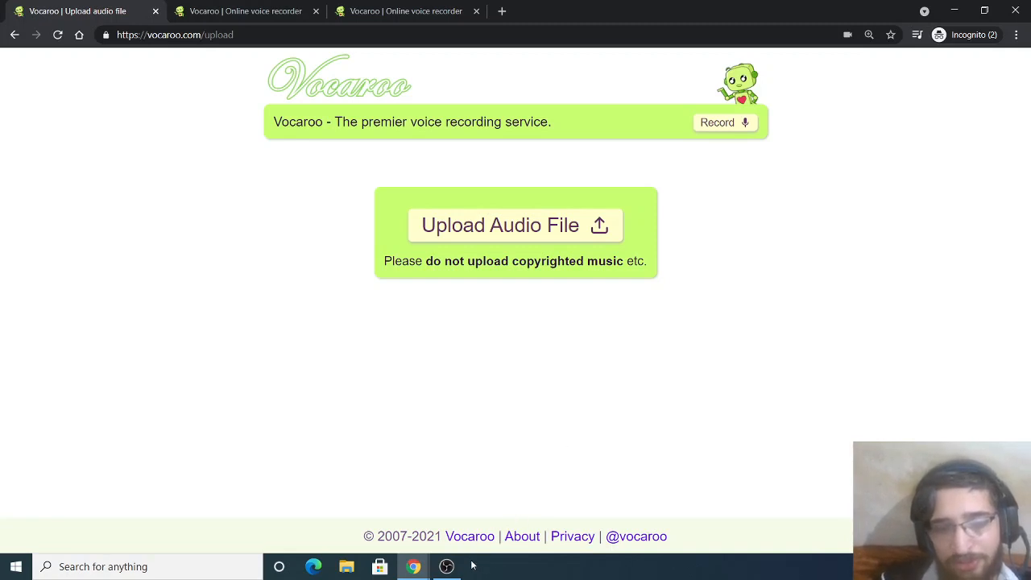
Bring the OBS Studio window back to the front over the Vocaroo upload page
{"action": "left_click", "coordinate": [446, 568]}
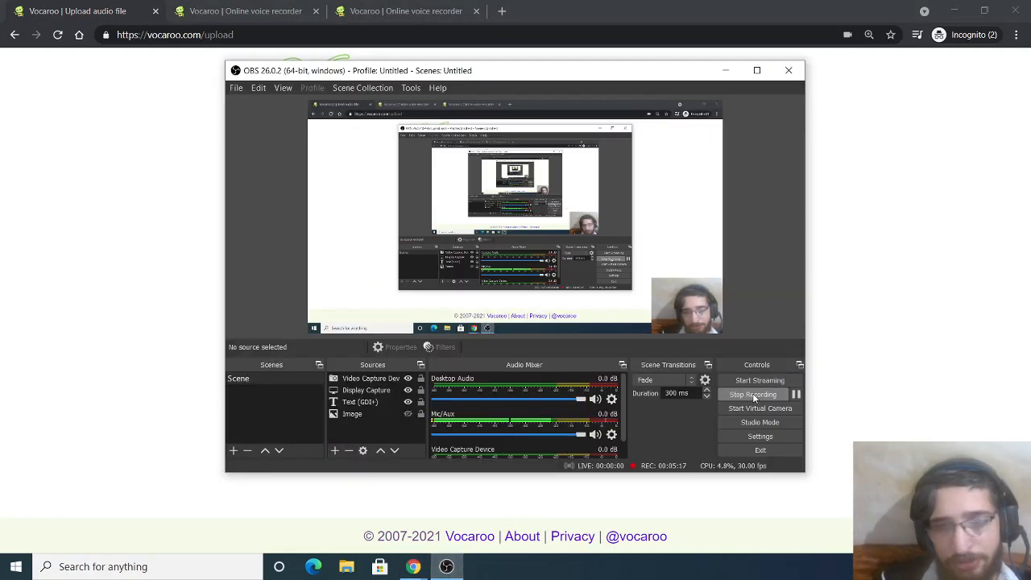